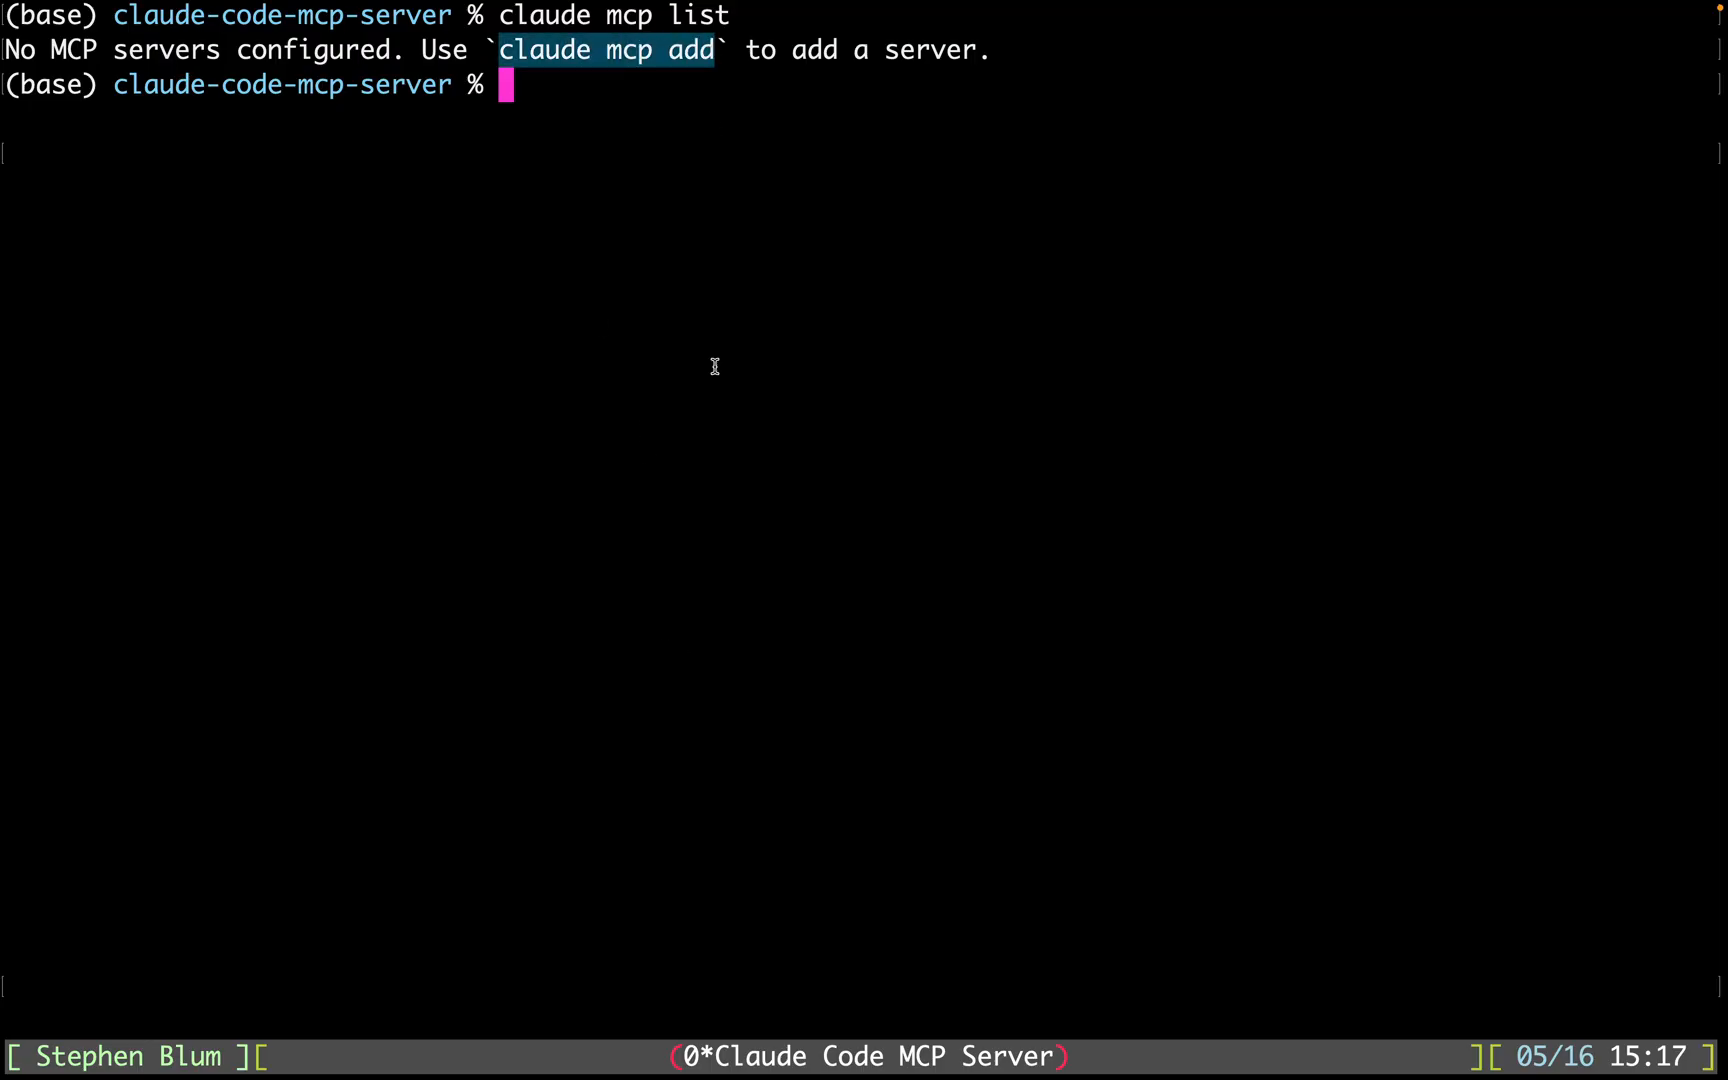
- Recall and run 'claude mcp add pubnub' with demo publish and subscribe keys via npx
key(ctrl+r)
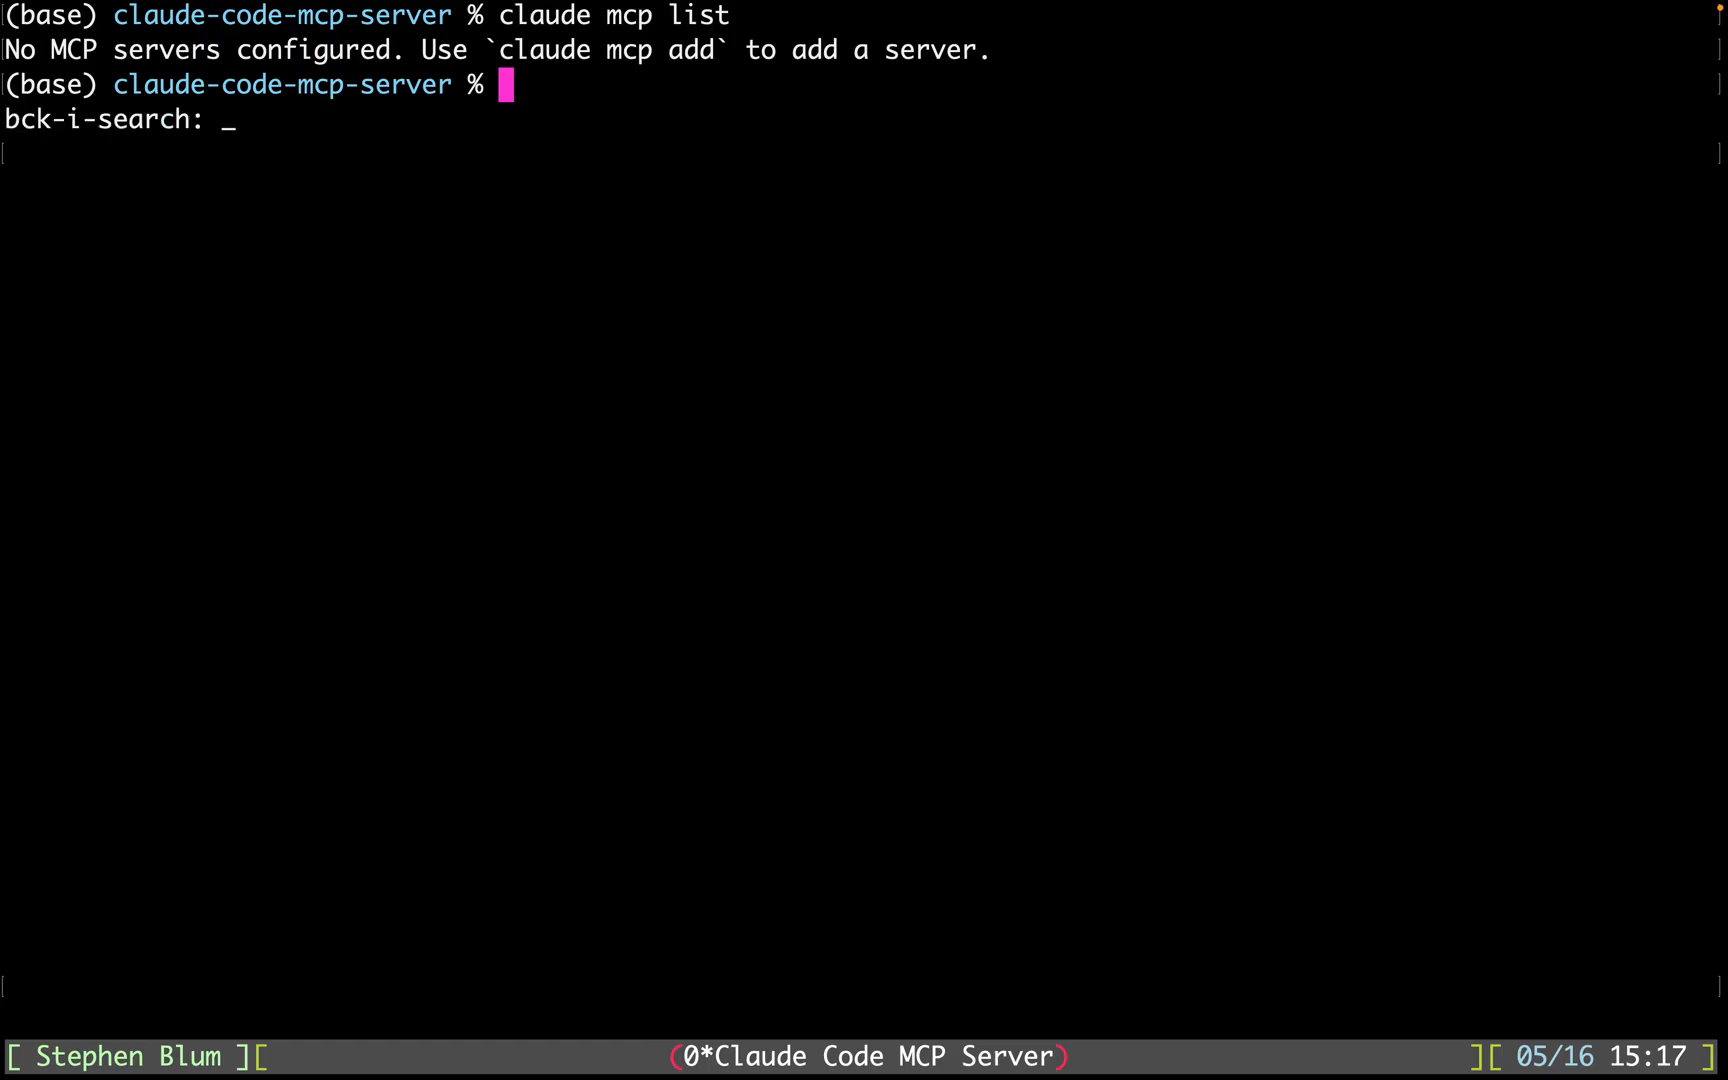
text(add)
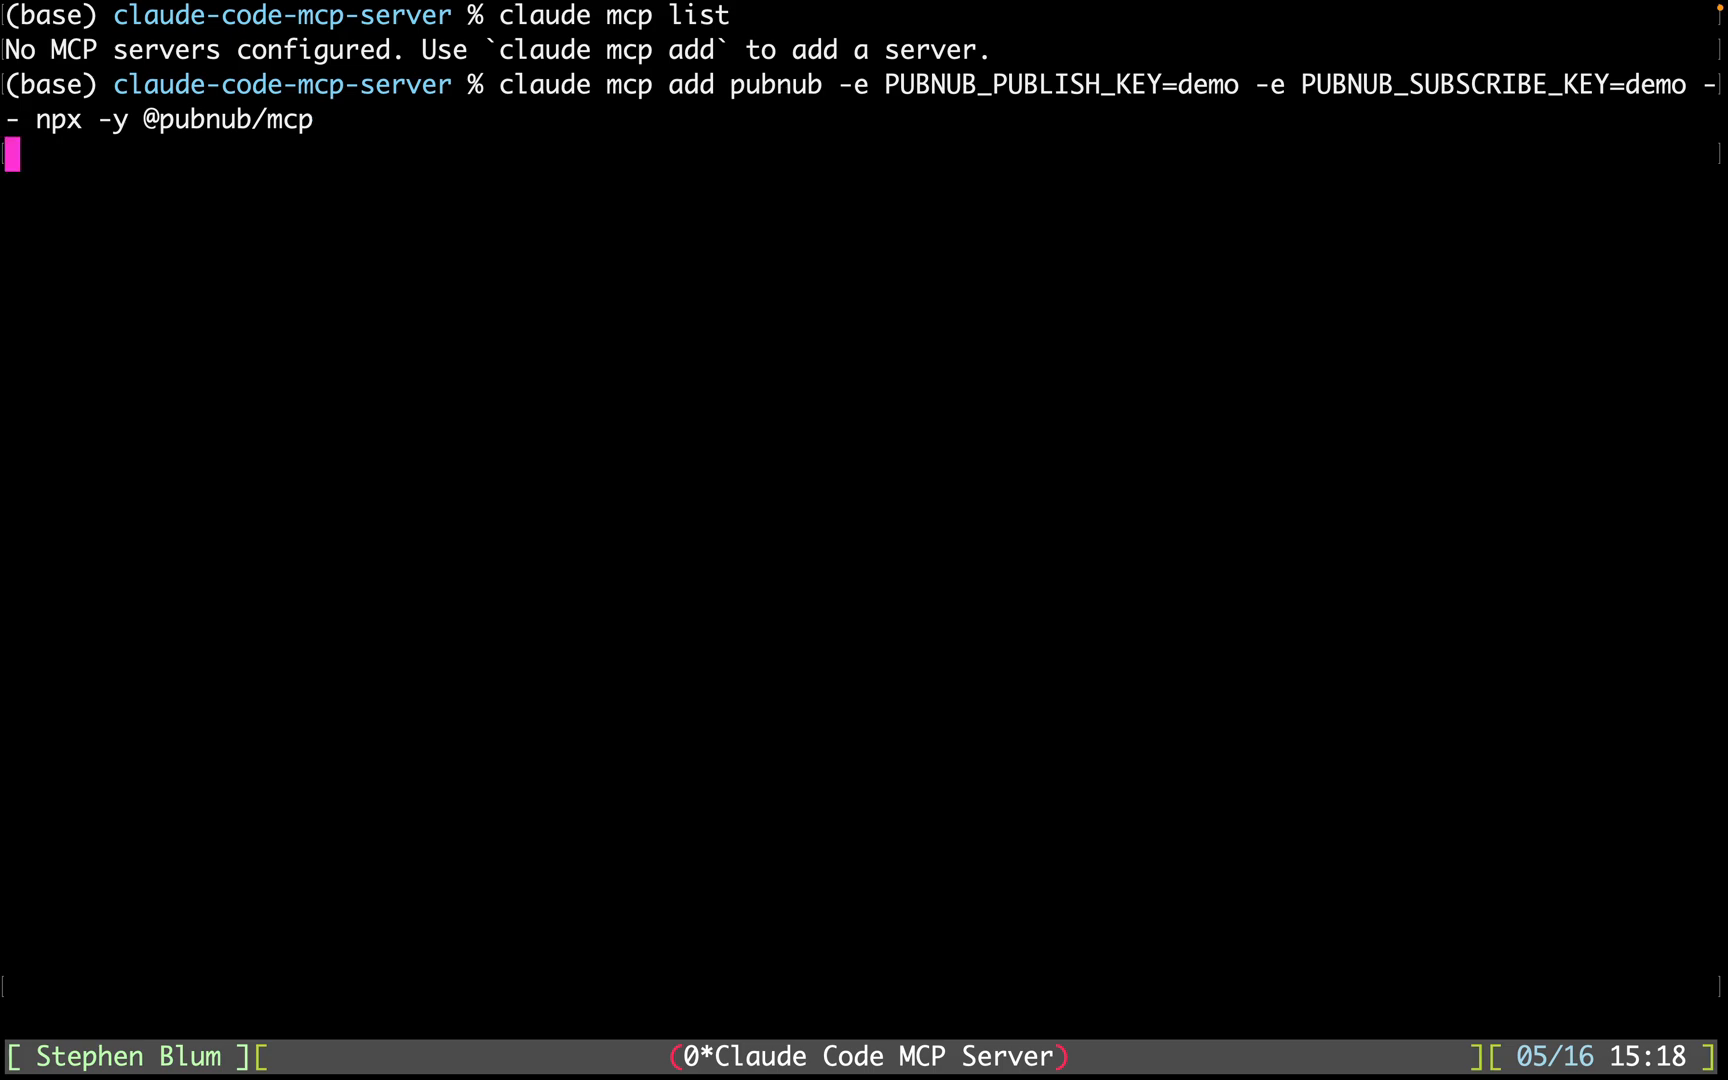
key(Enter)
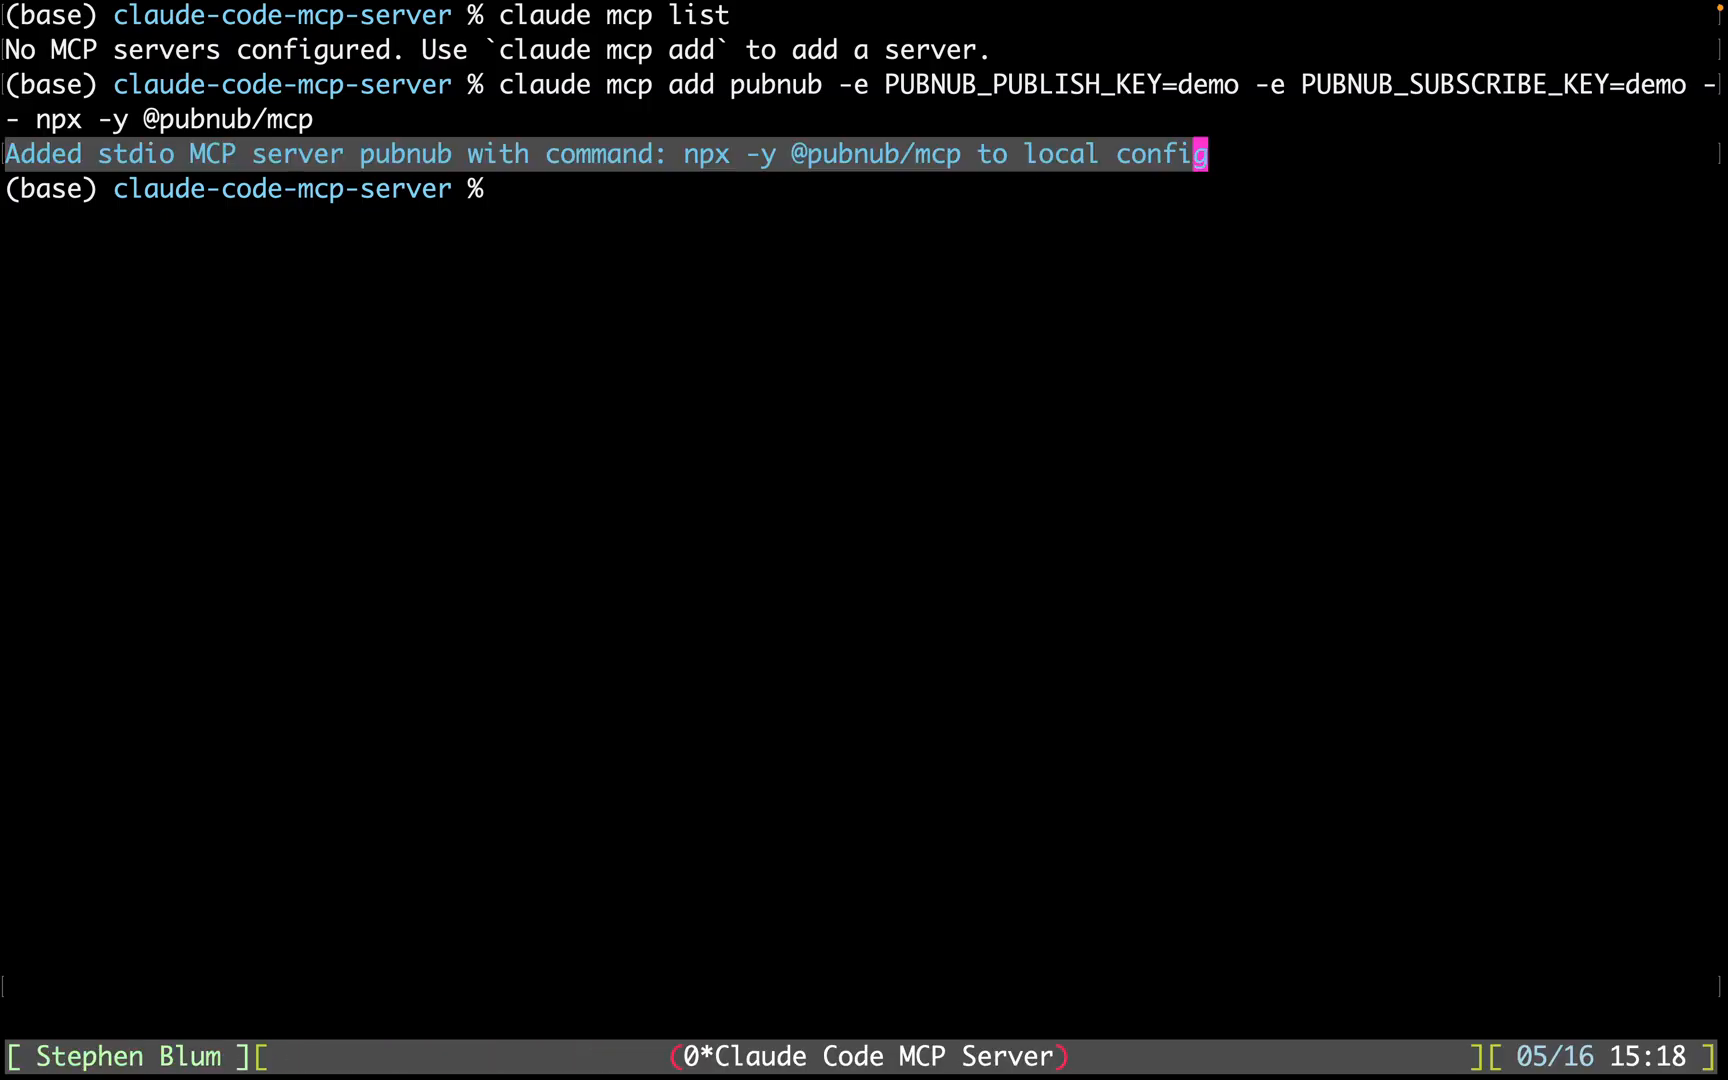
mouse_move(557, 464)
text(claude)
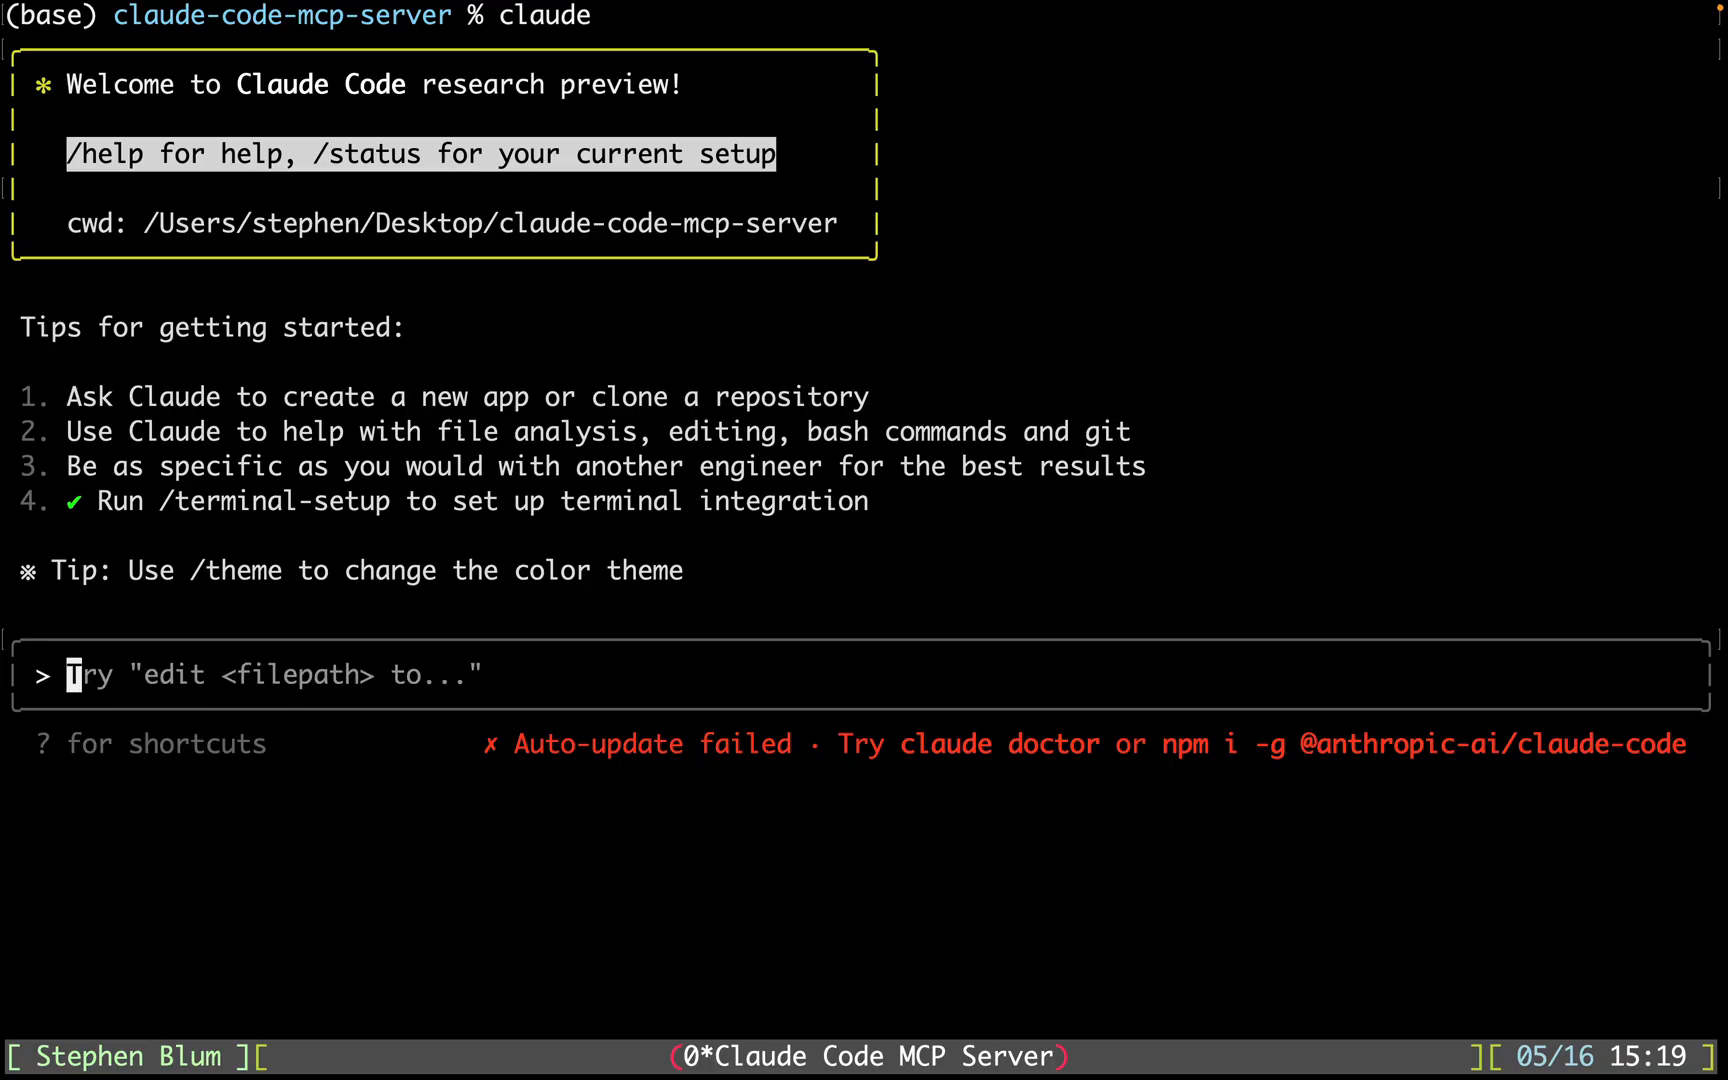
- Prompt Claude to write a PubNub chat app that includes presence
text(write a pubnub ap)
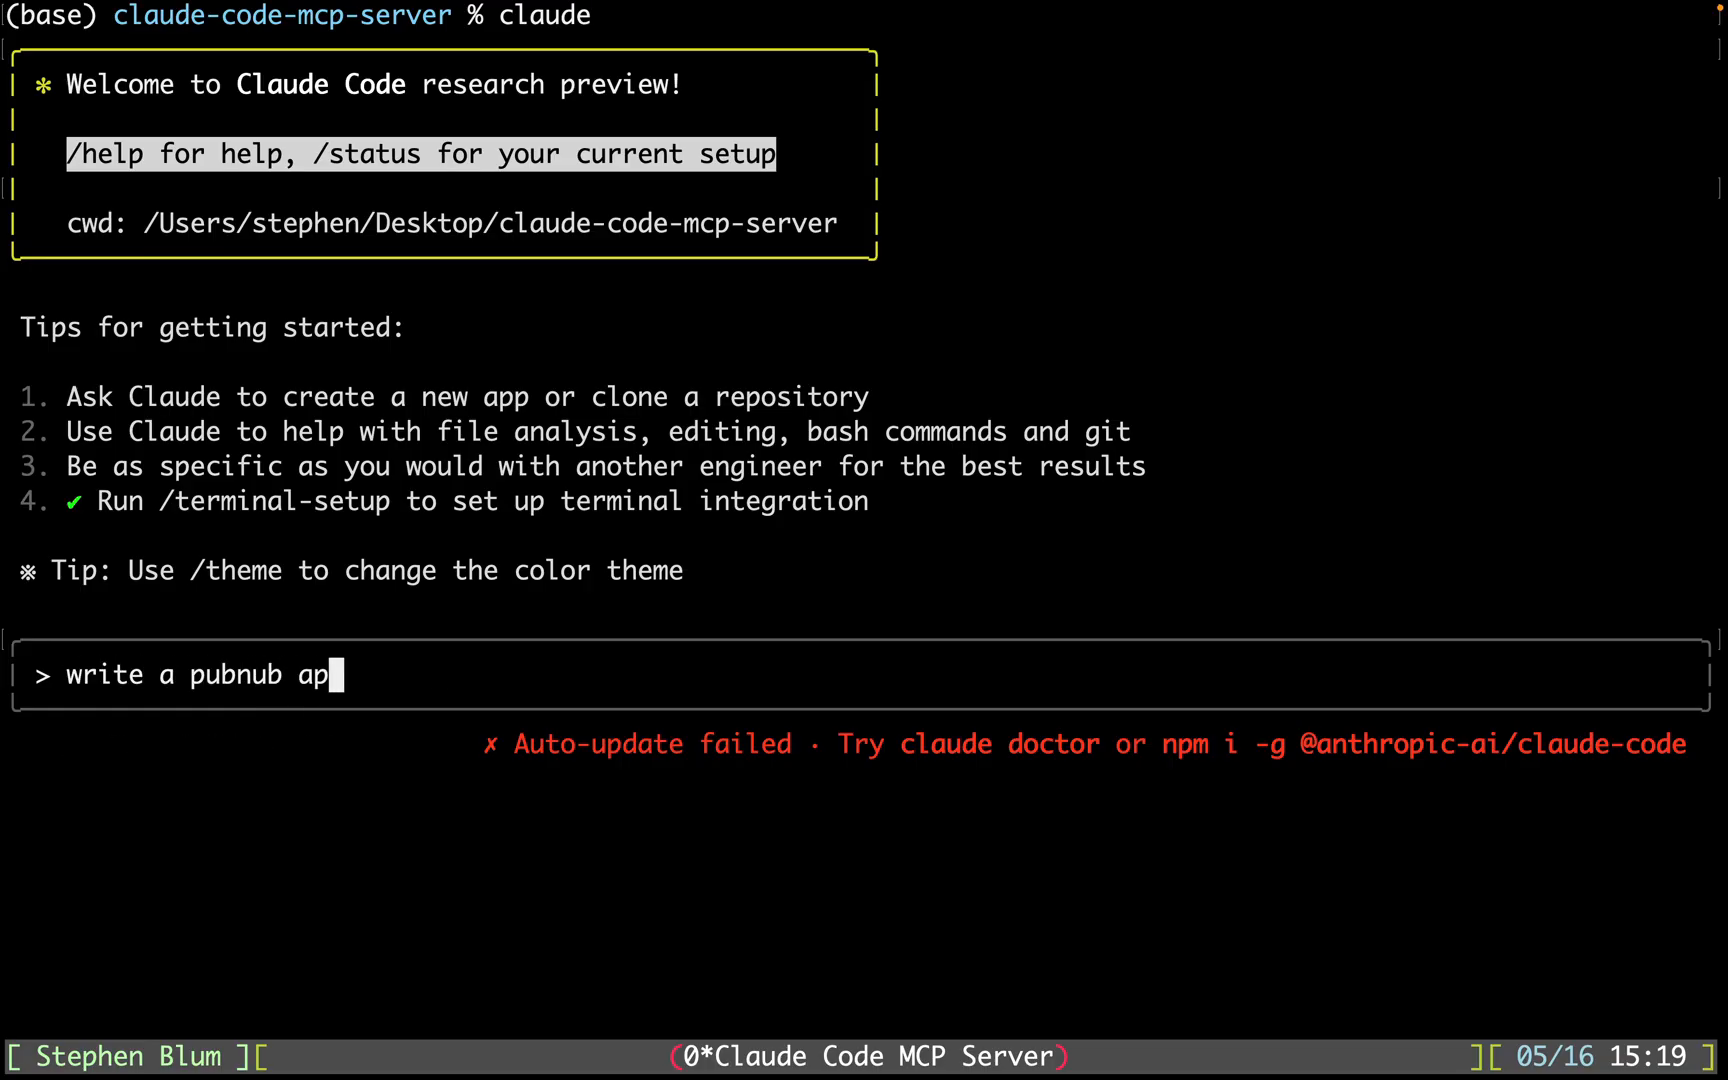
text(p. a chat app)
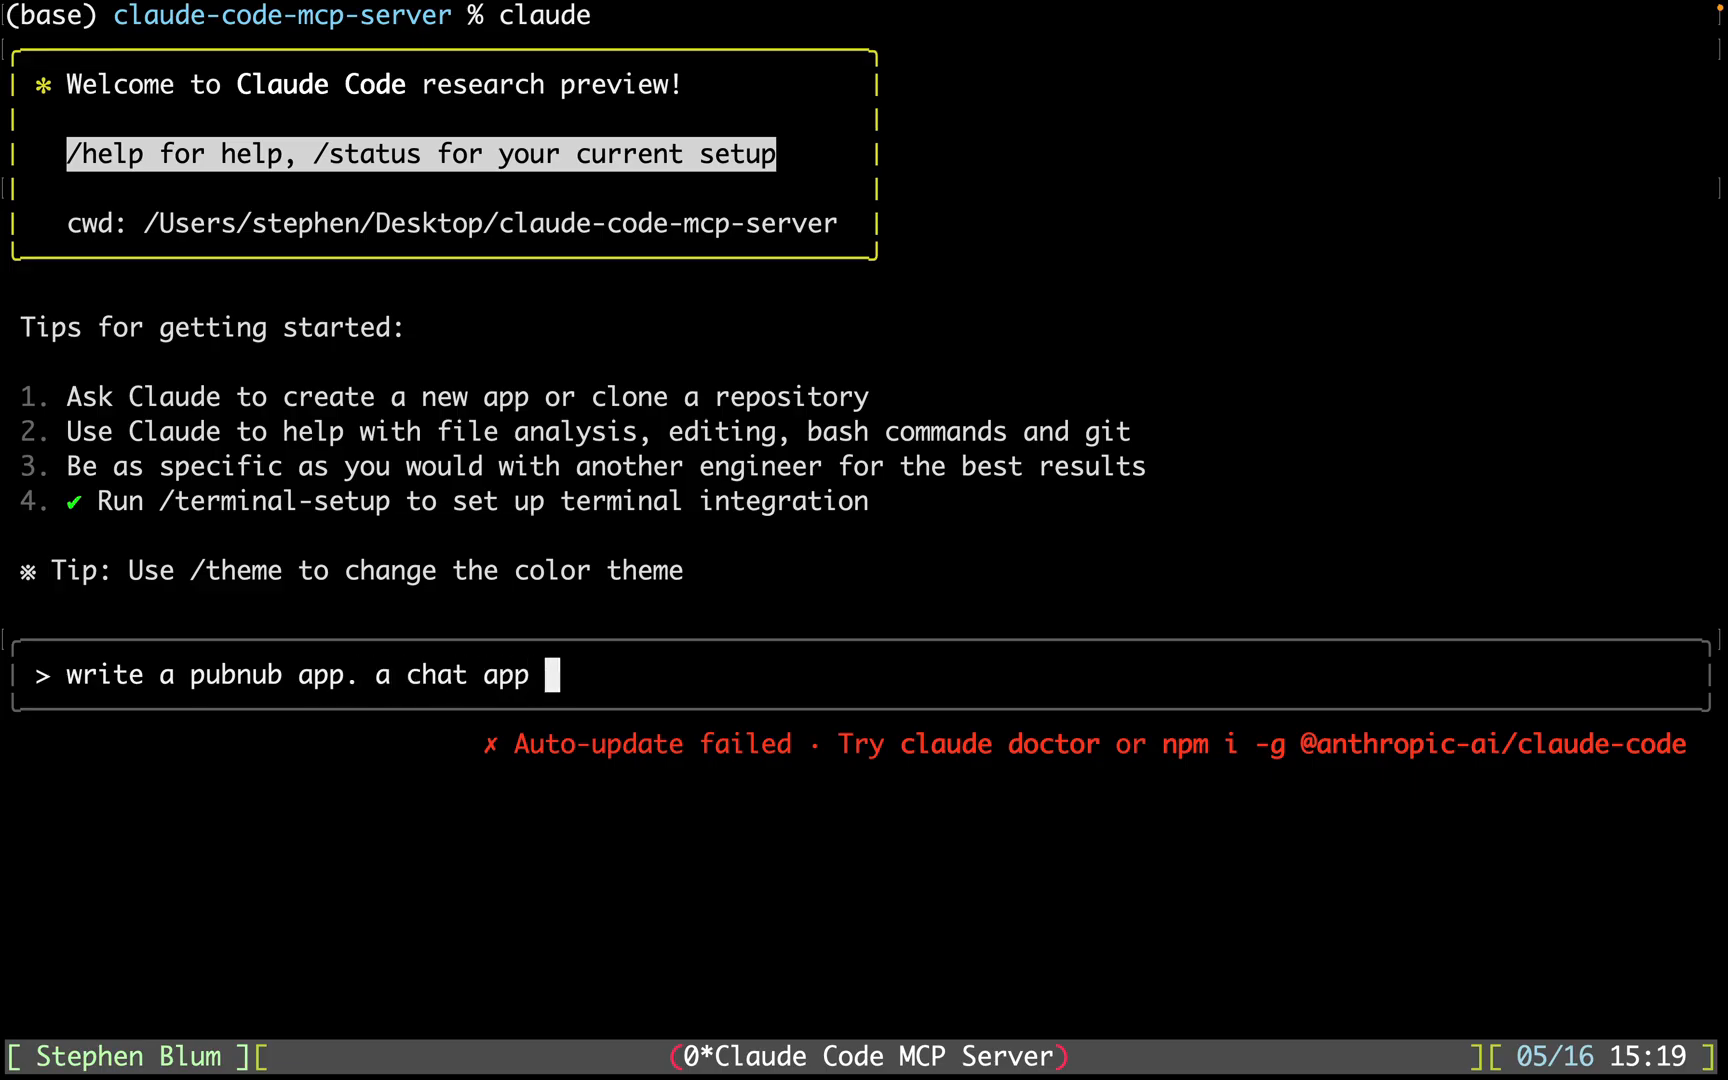
text(that includes presen)
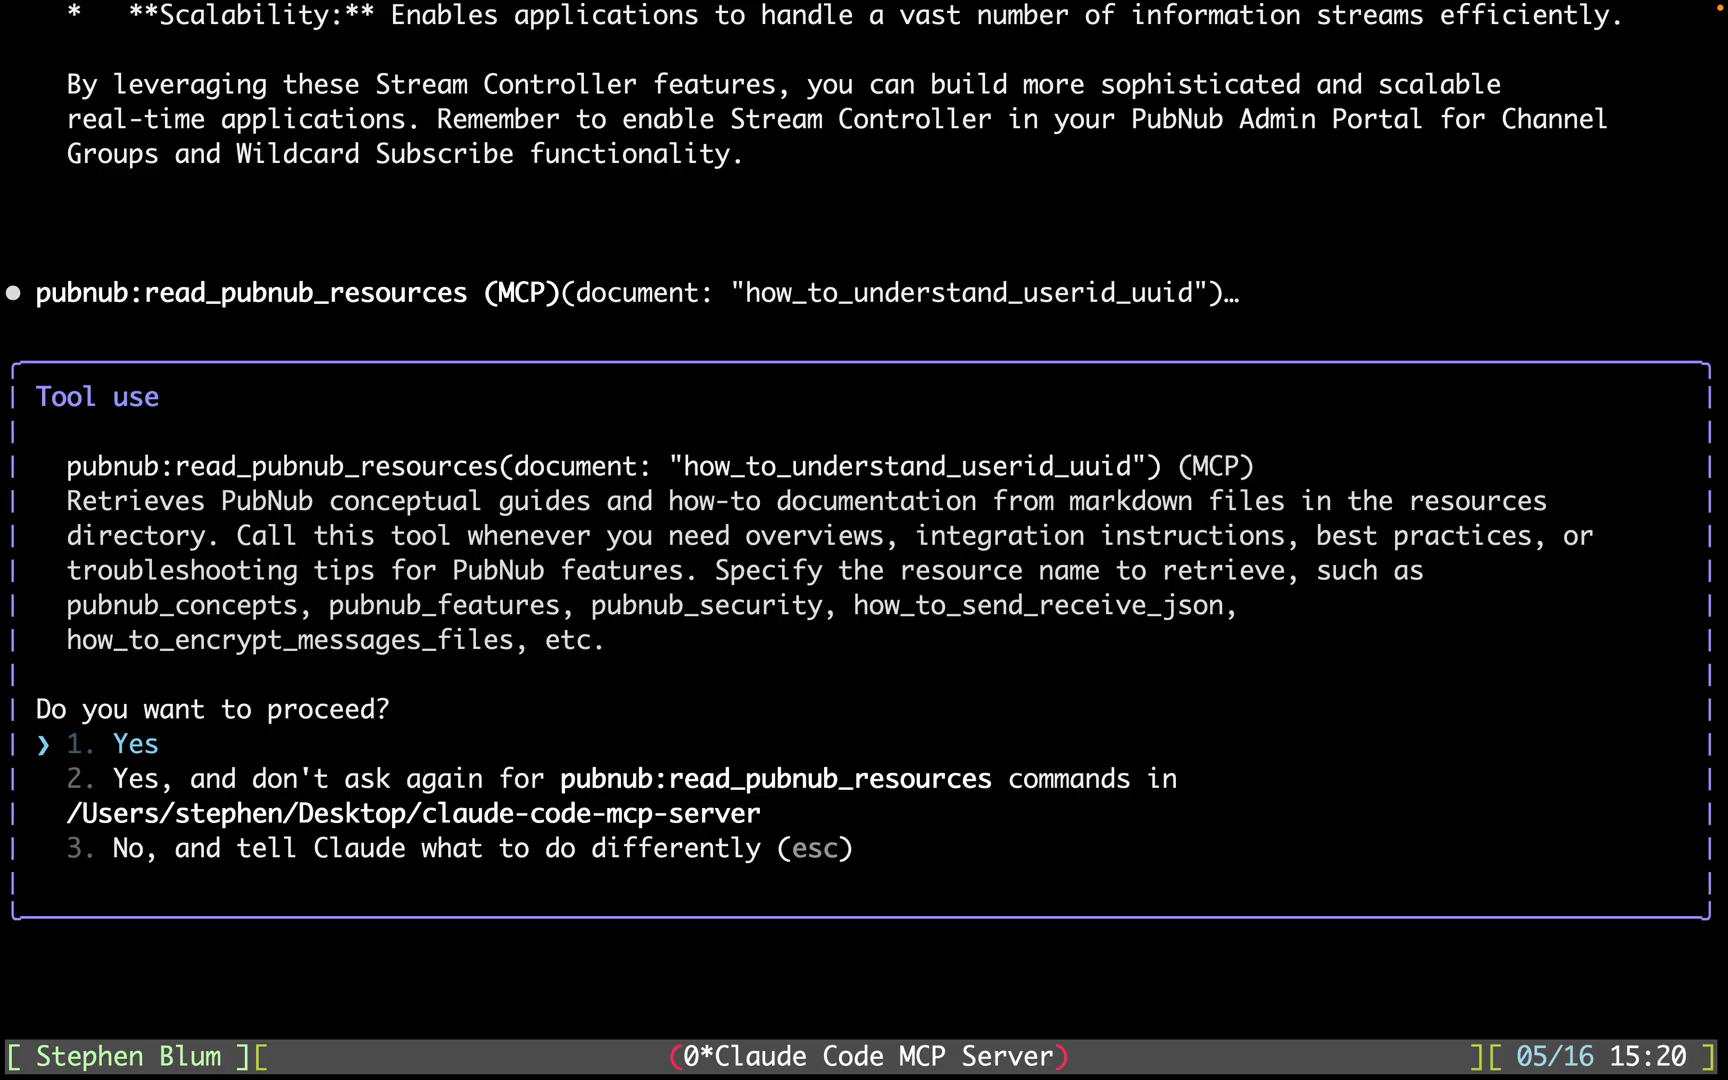
- Approve the PubNub tool prompts reading the user ID, JSON sending and presence docs
click(133, 744)
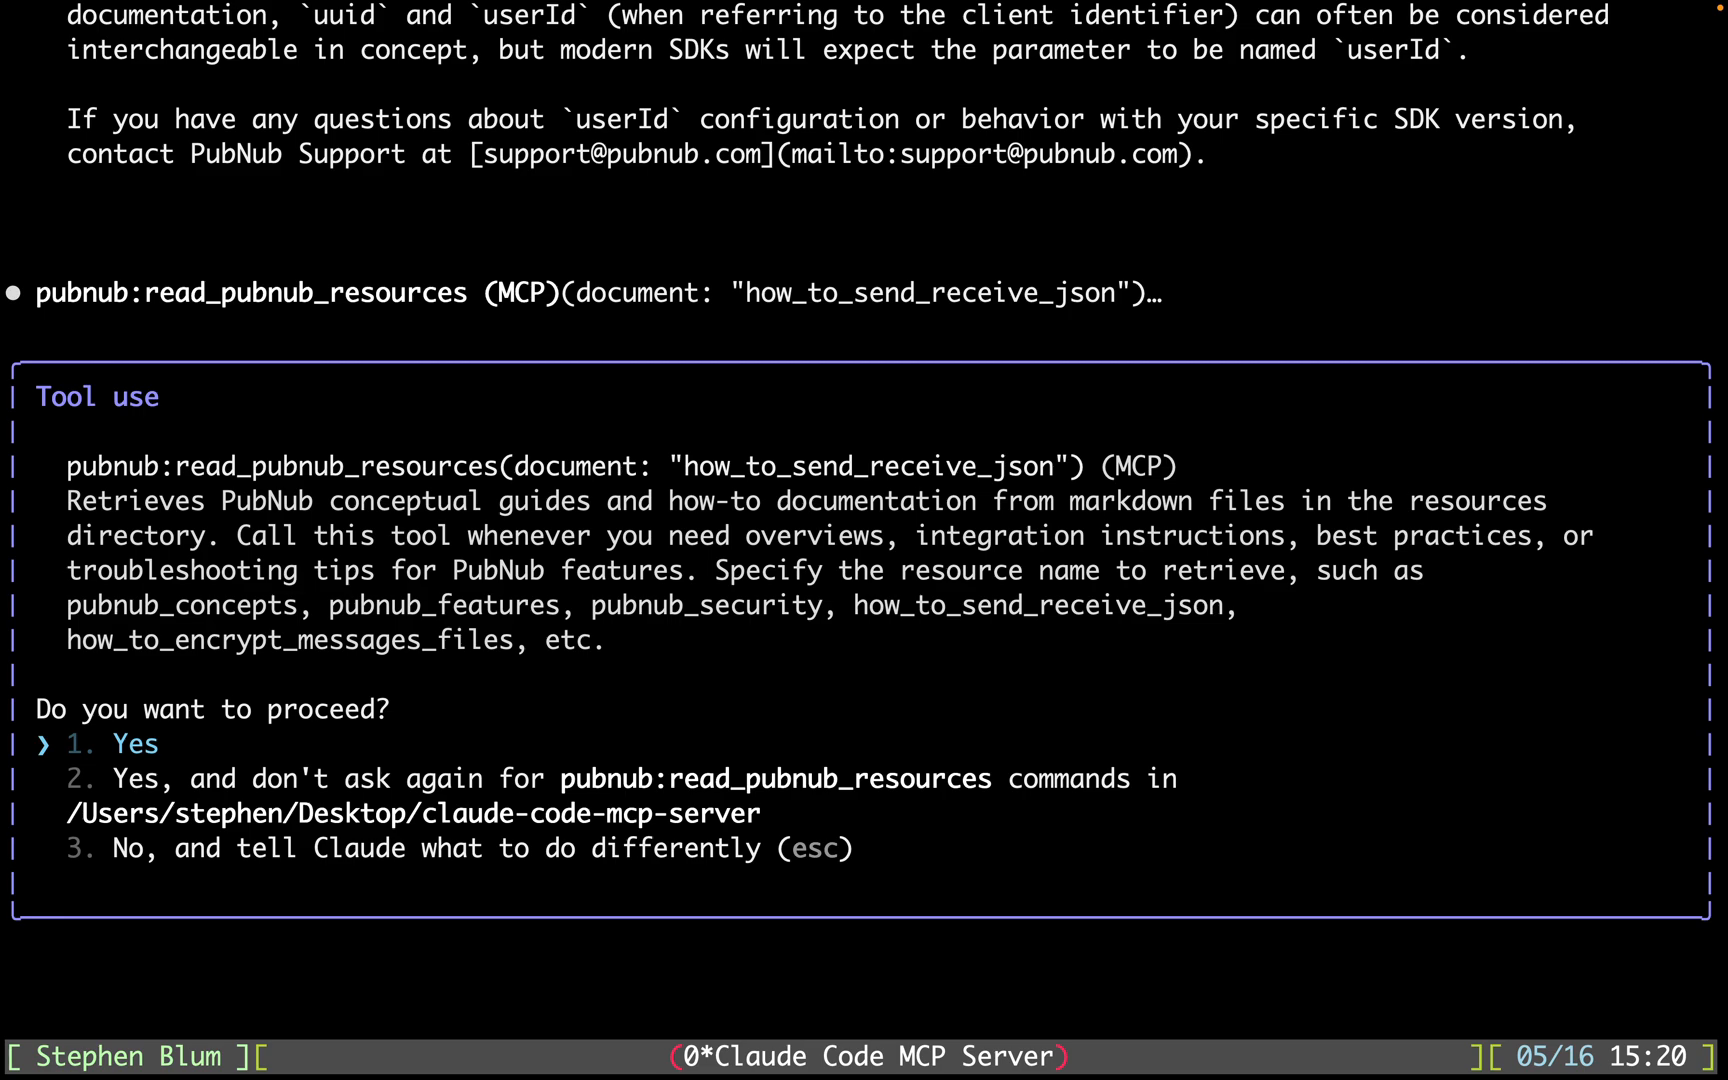
key(down)
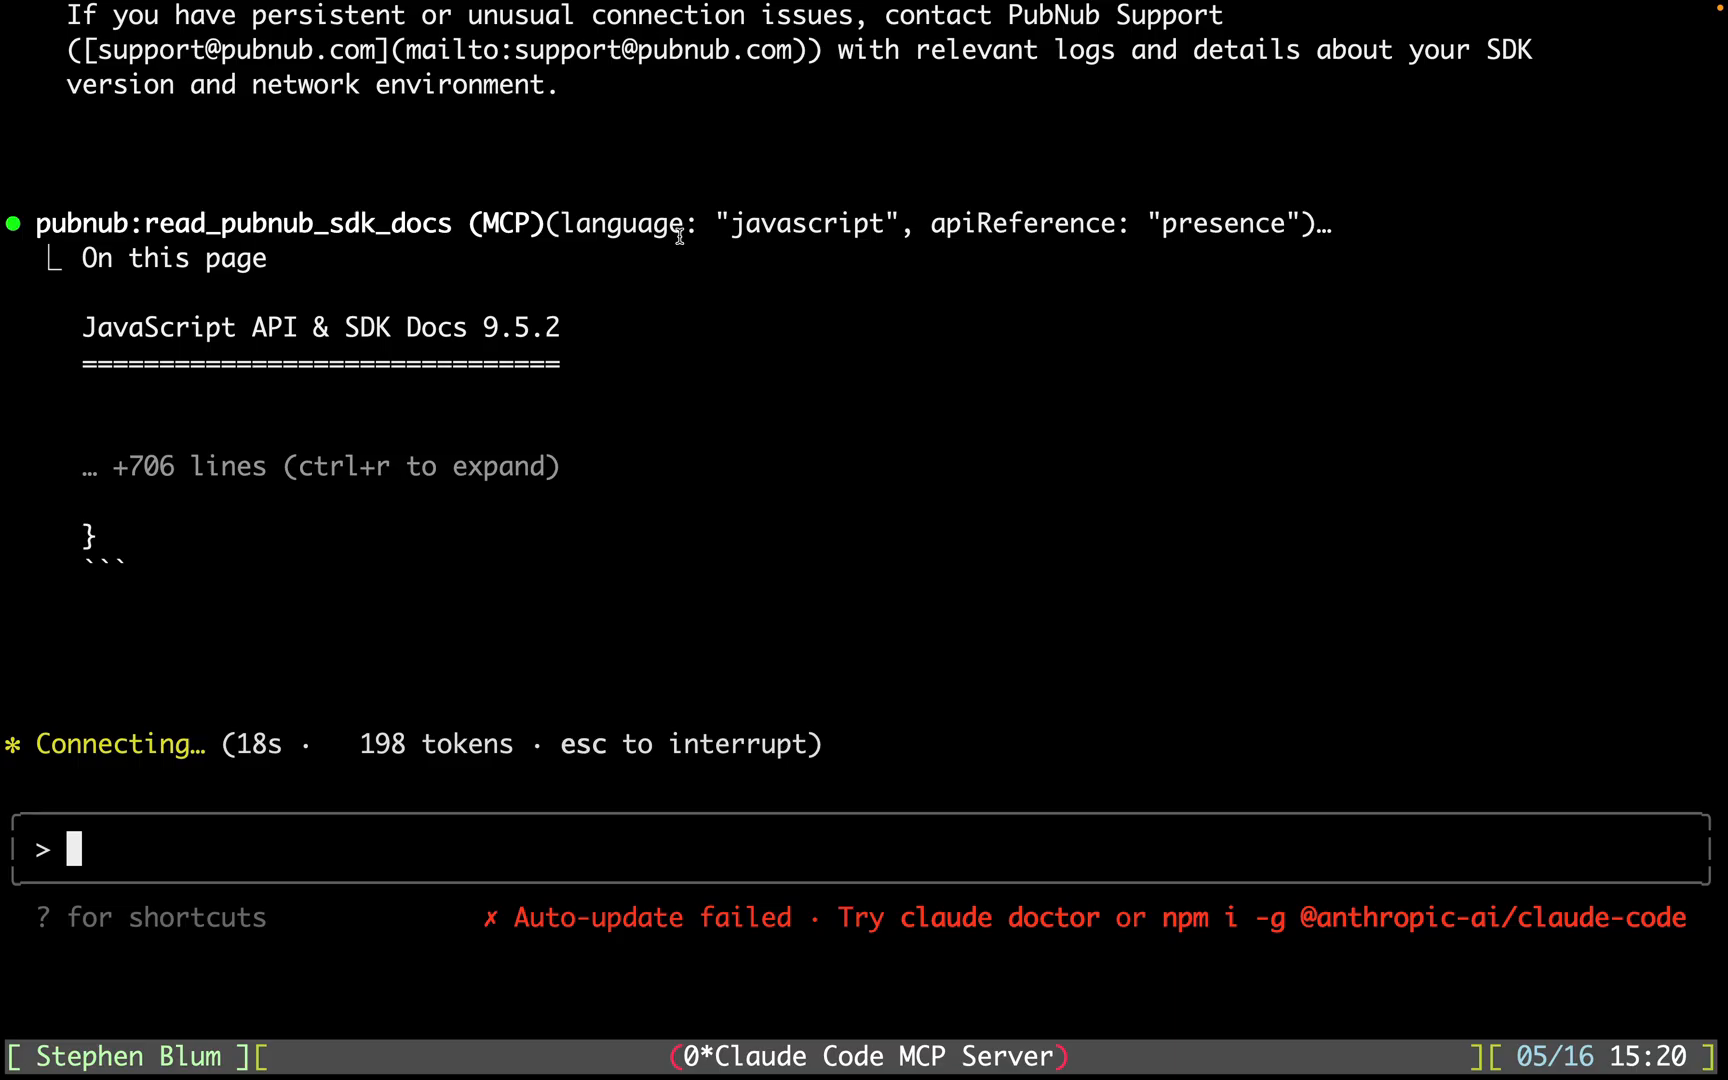
drag(591, 223, 1251, 223)
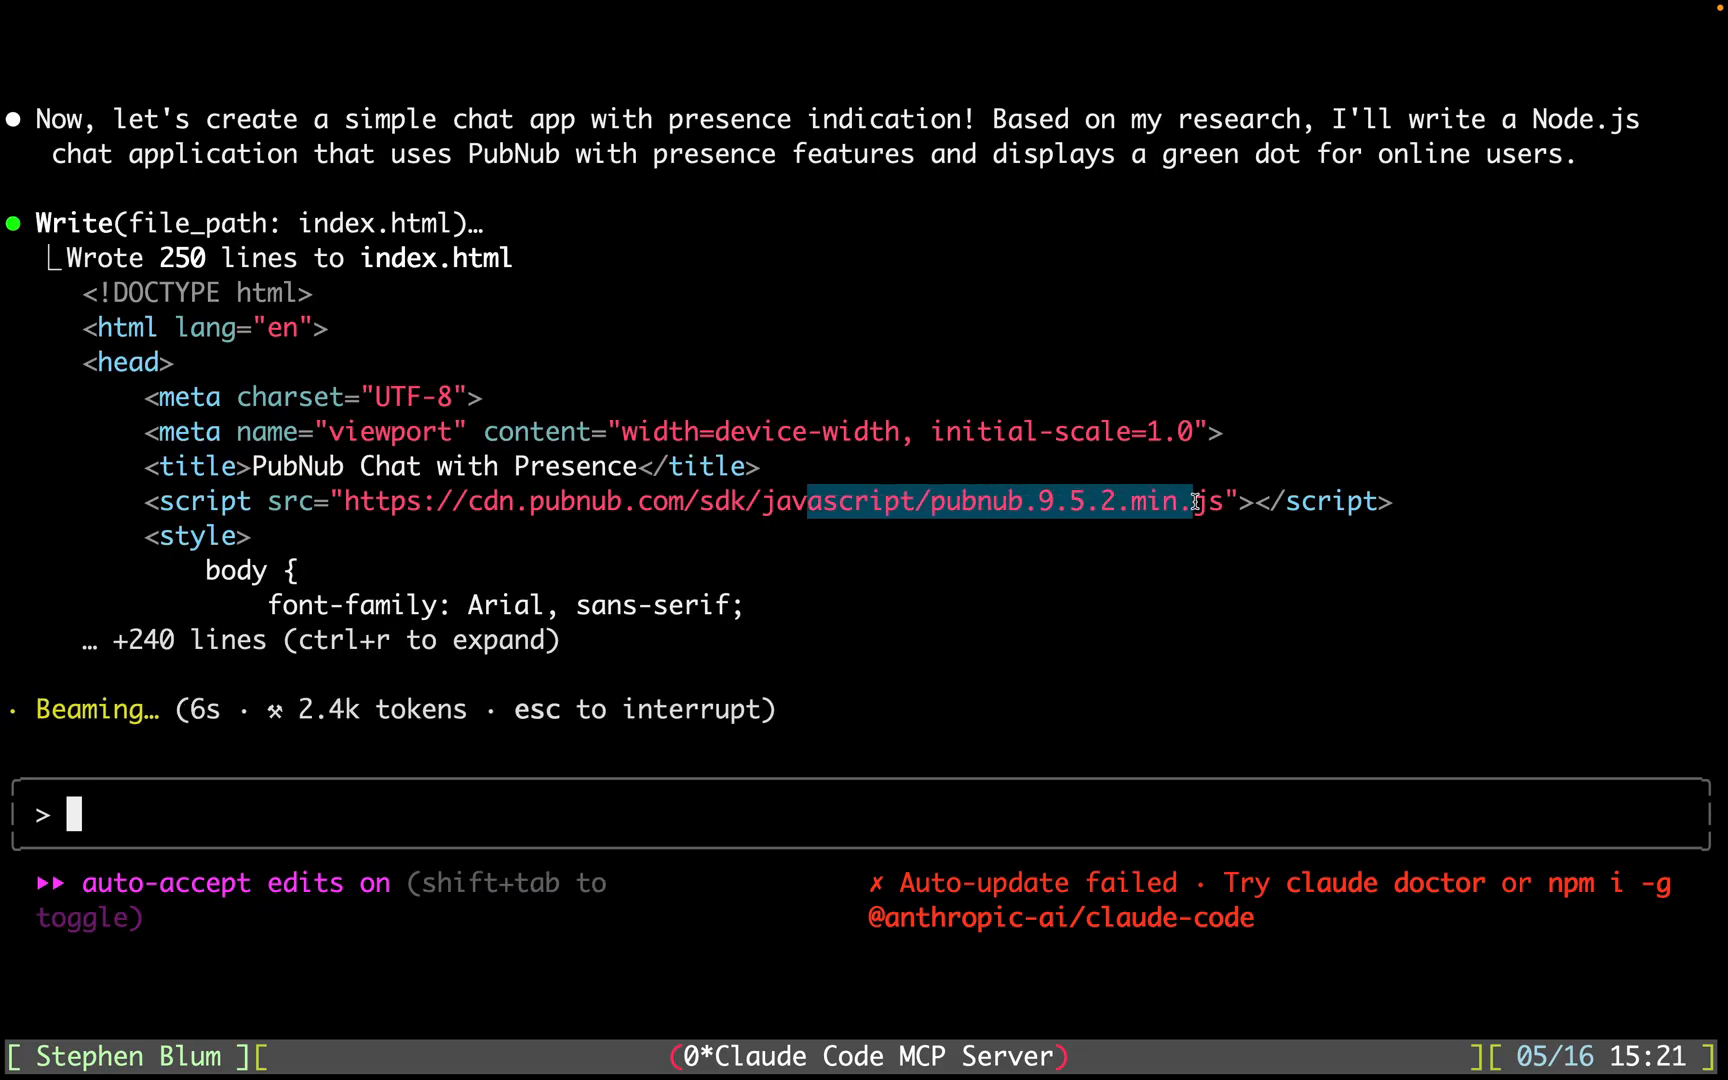
- Scroll through Claude's summary of the written index.html and README.md
scroll(down, 3)
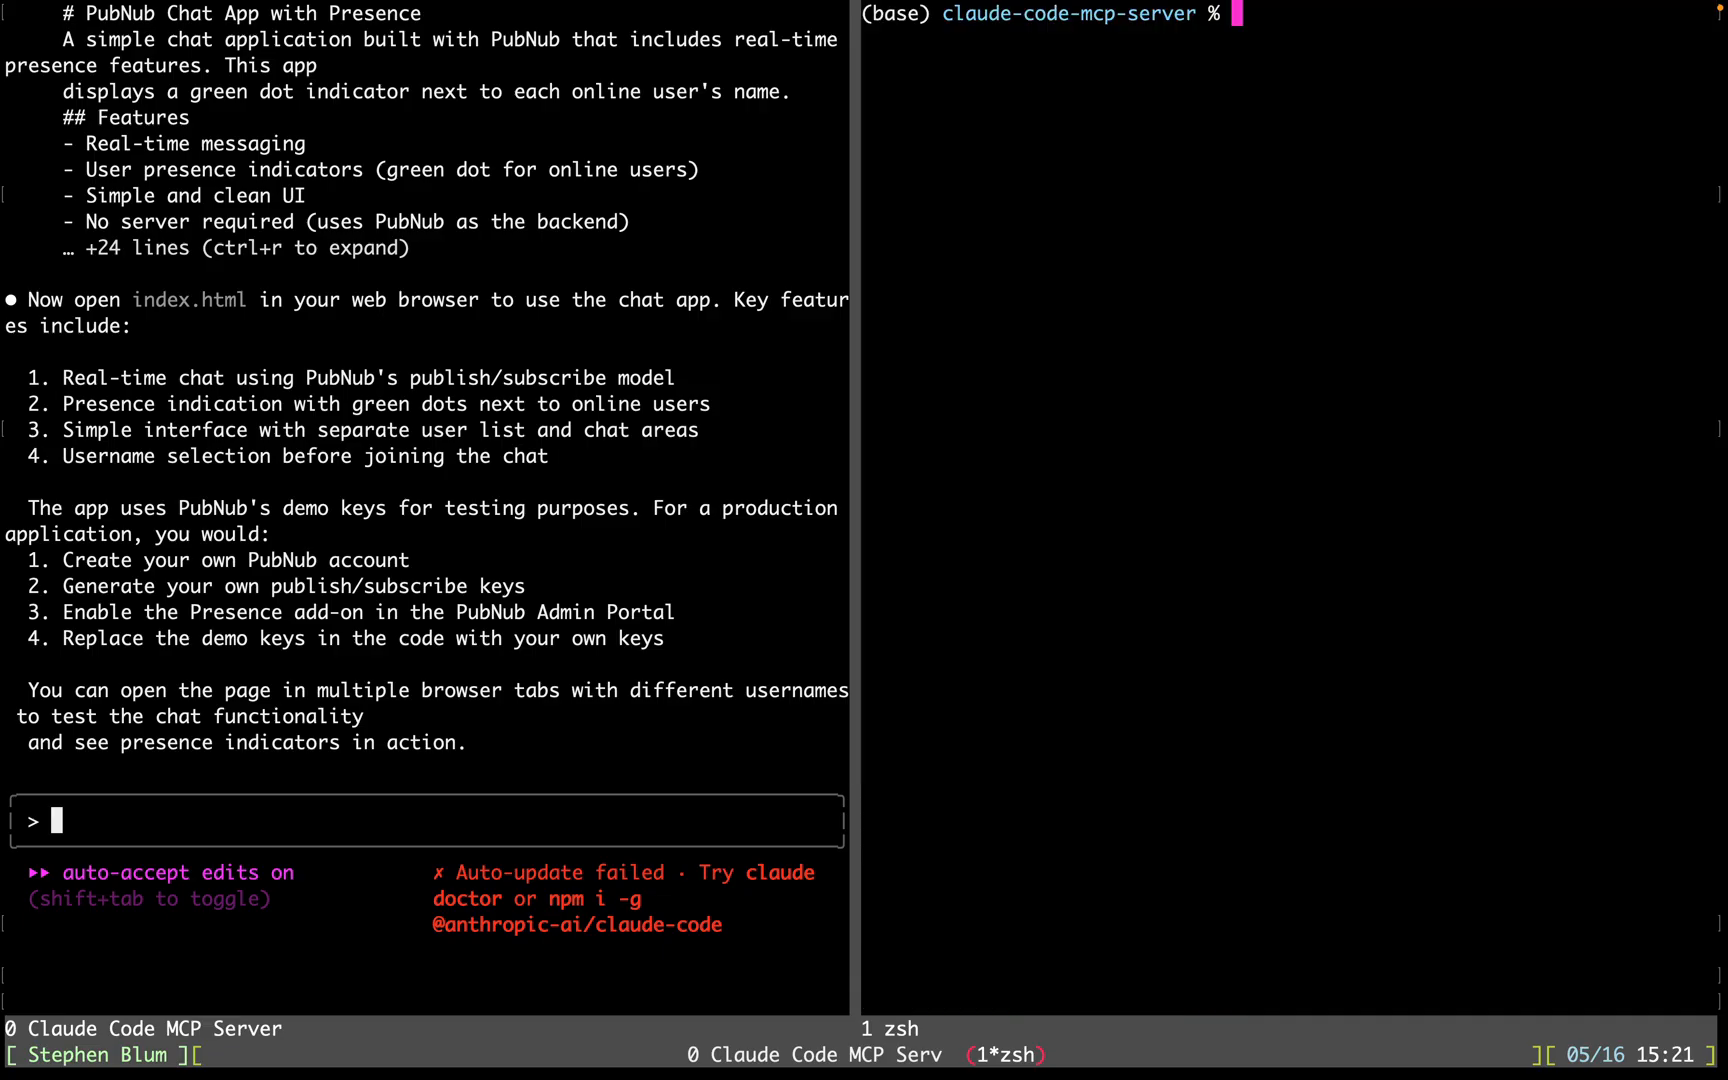
- List the project files, open README.md in Vim, and show the folder listing in a split
text(l)
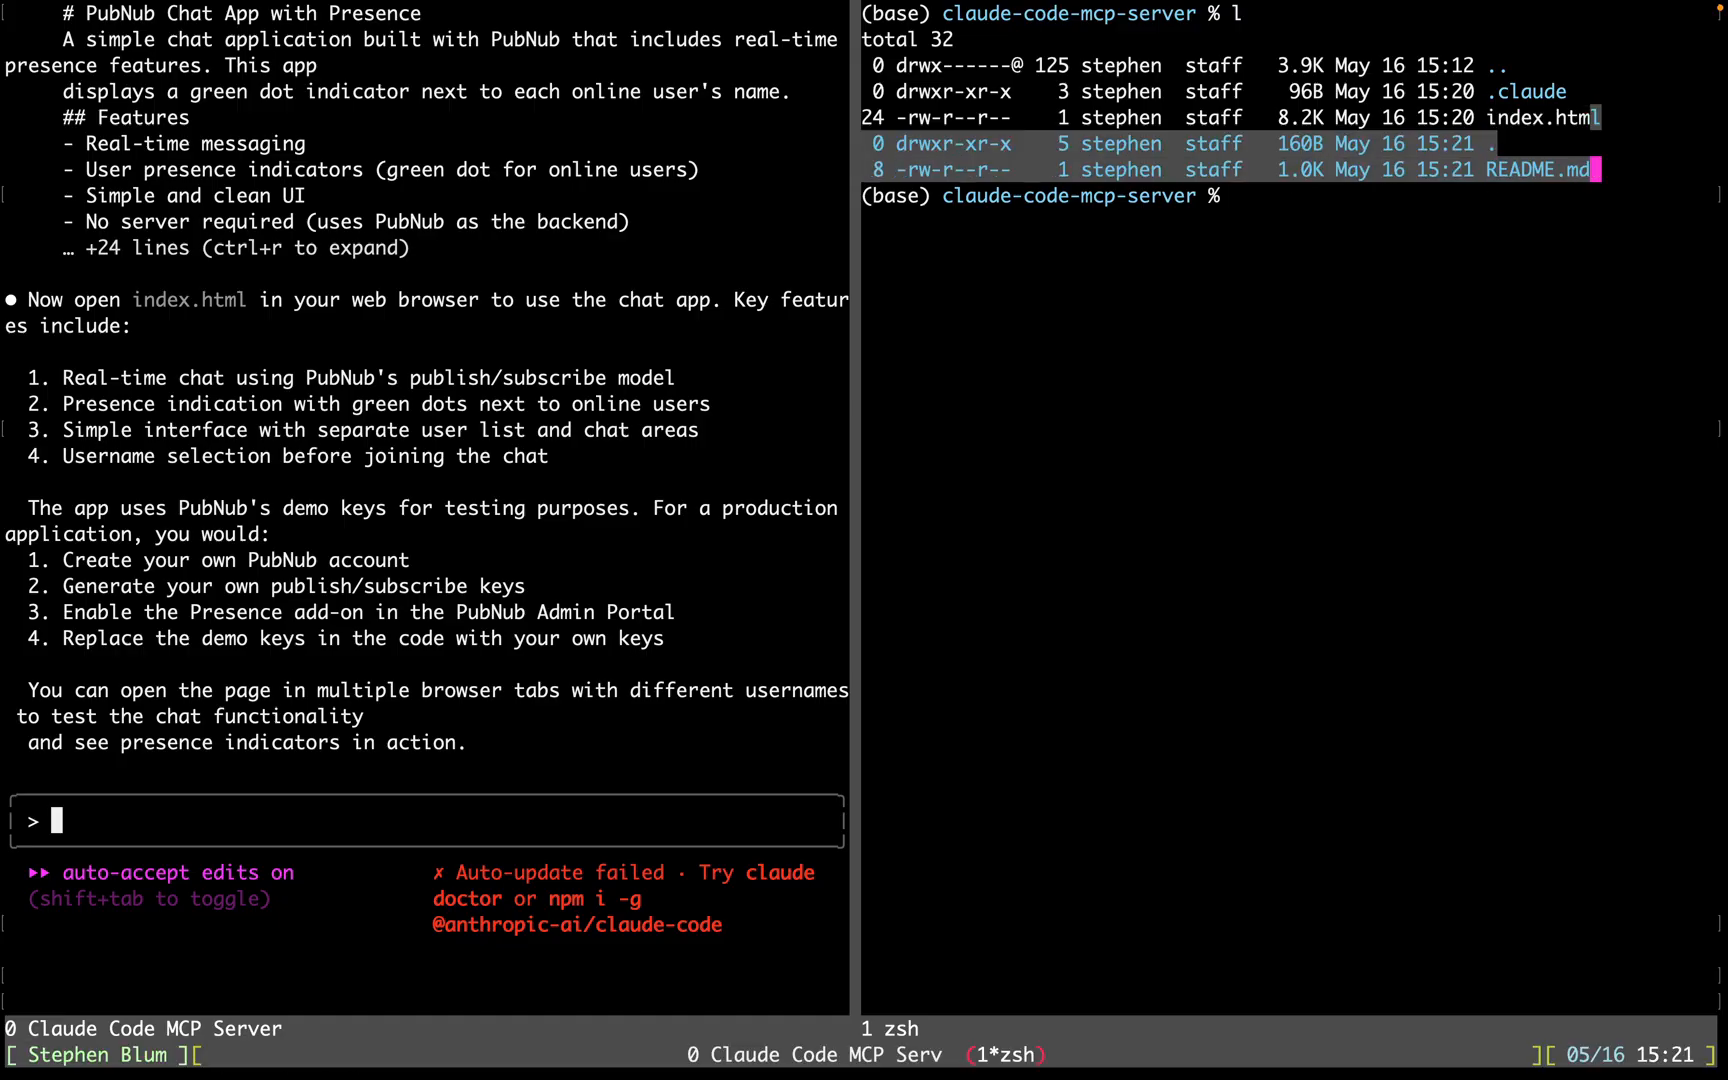
text(vi README.md)
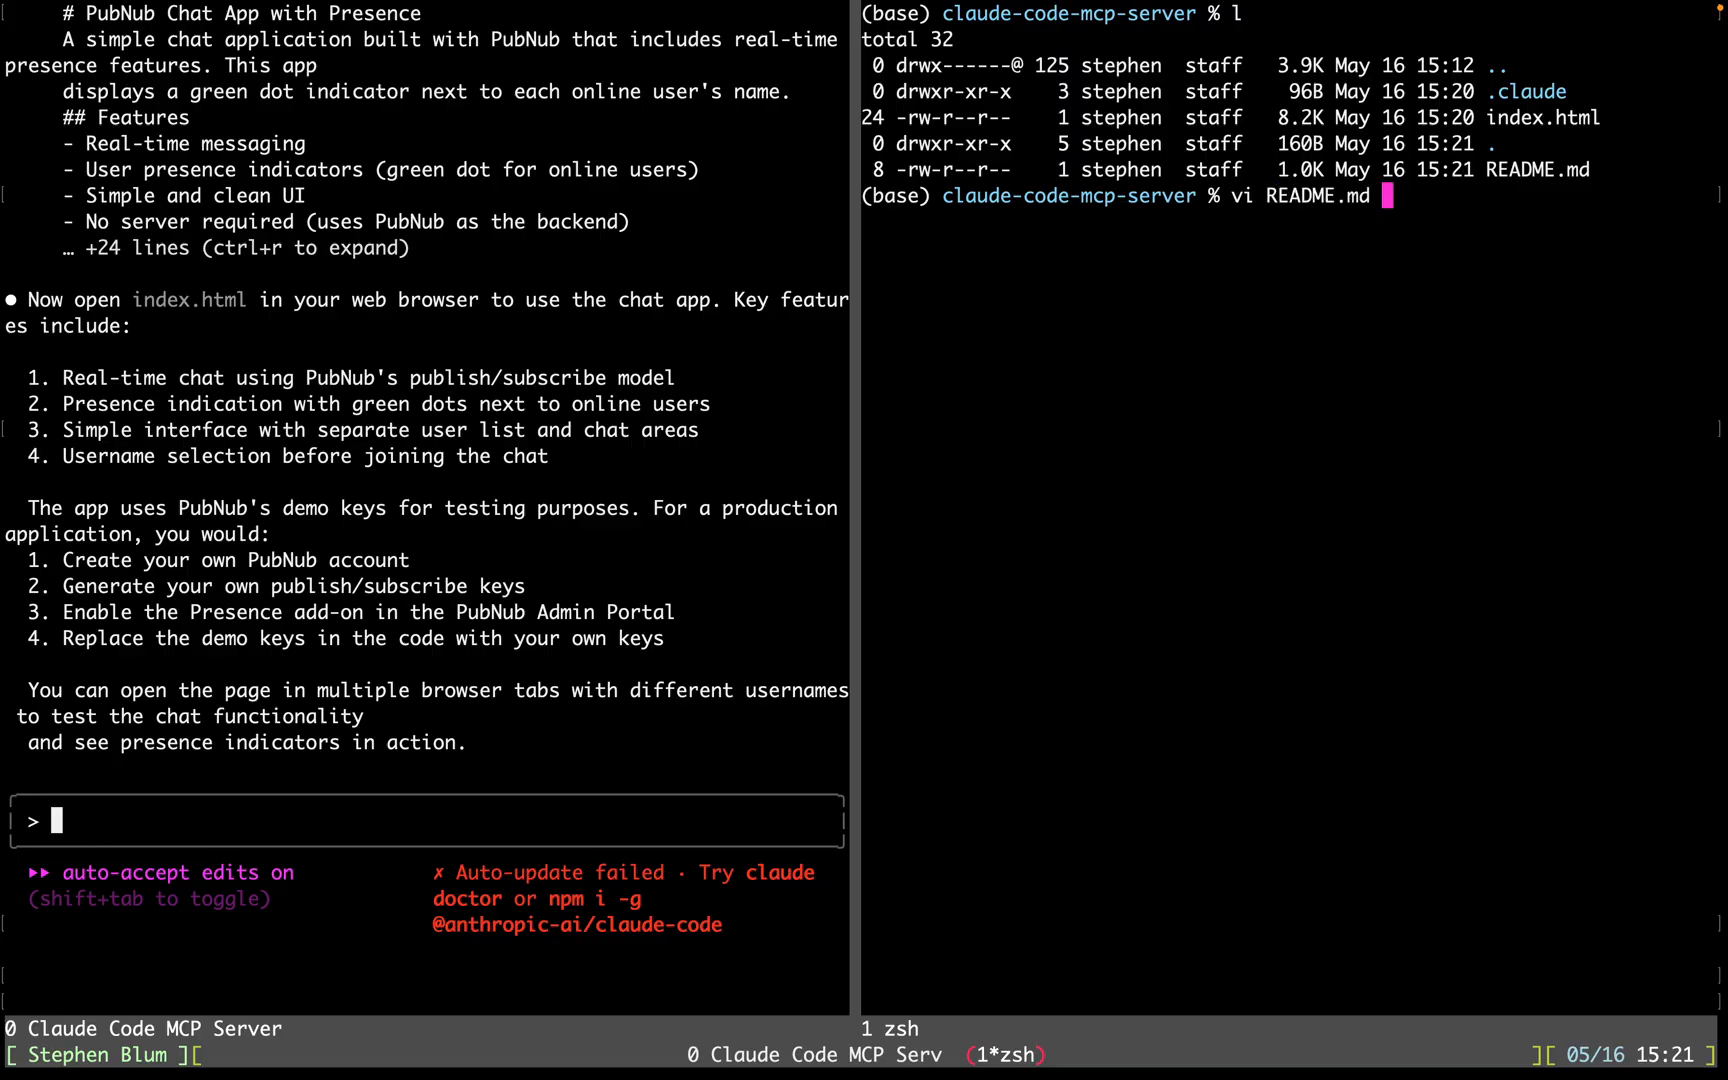
key(enter)
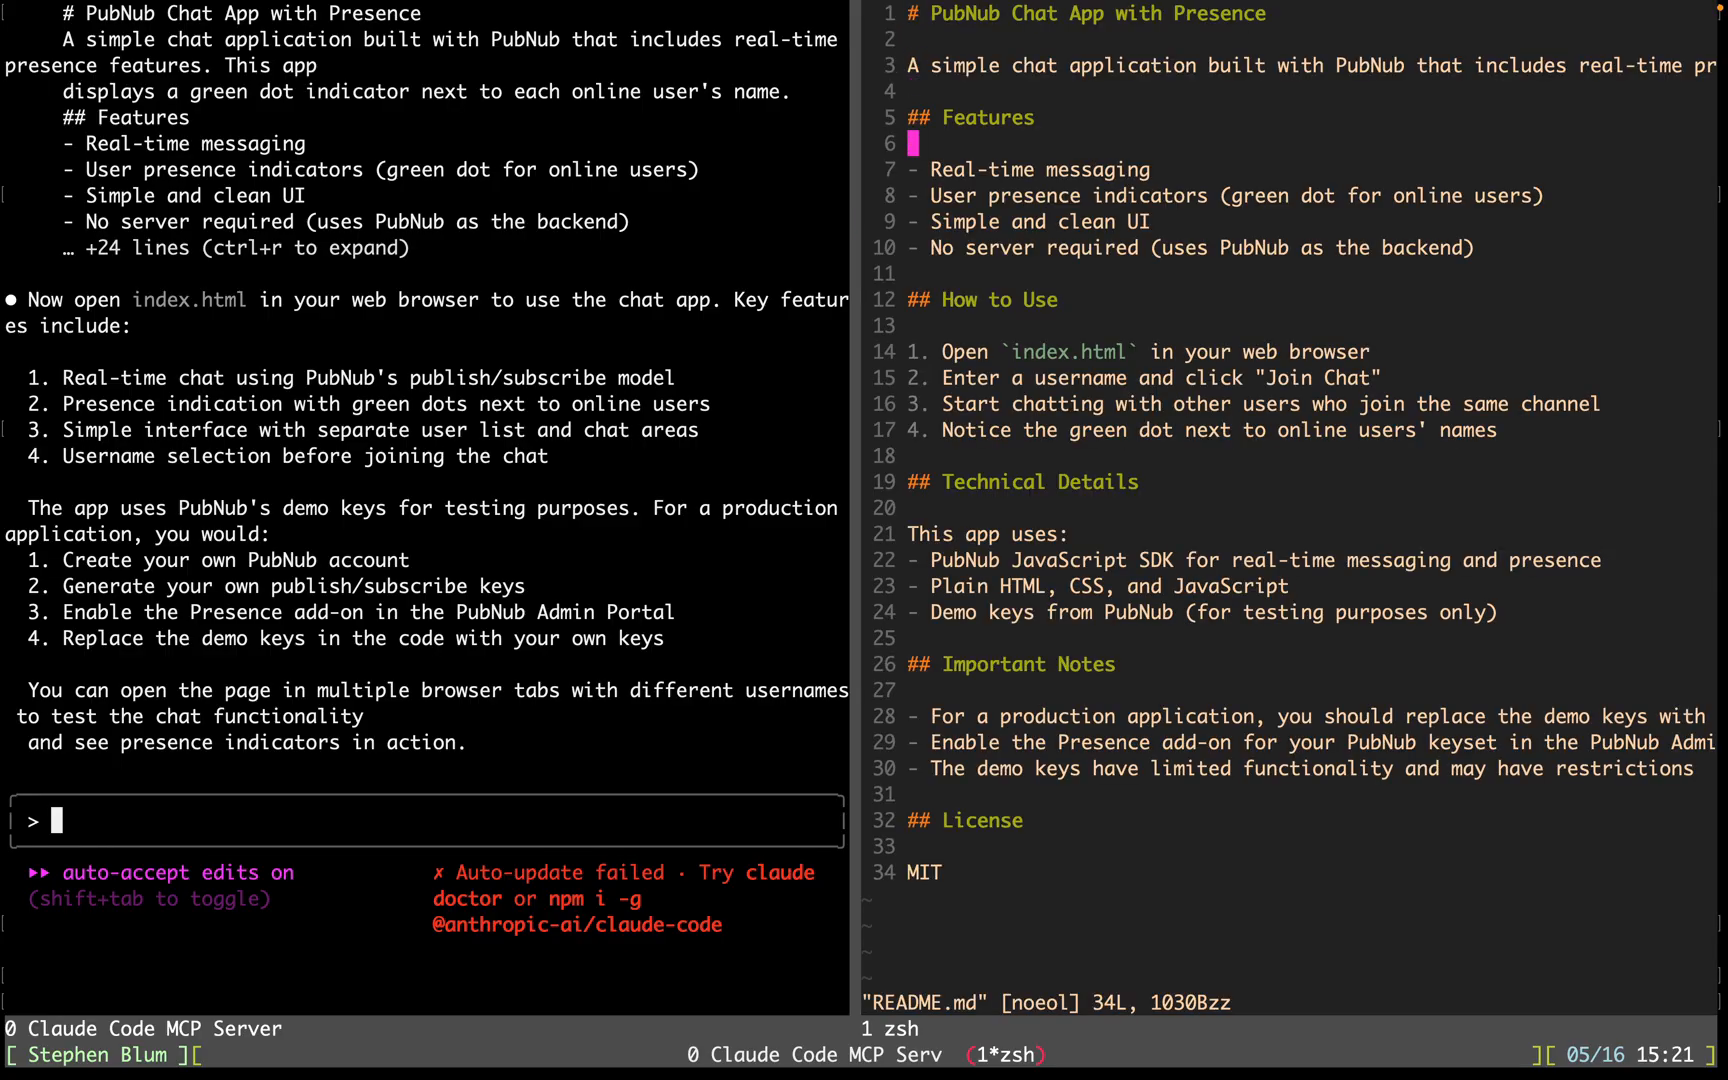
key(V)
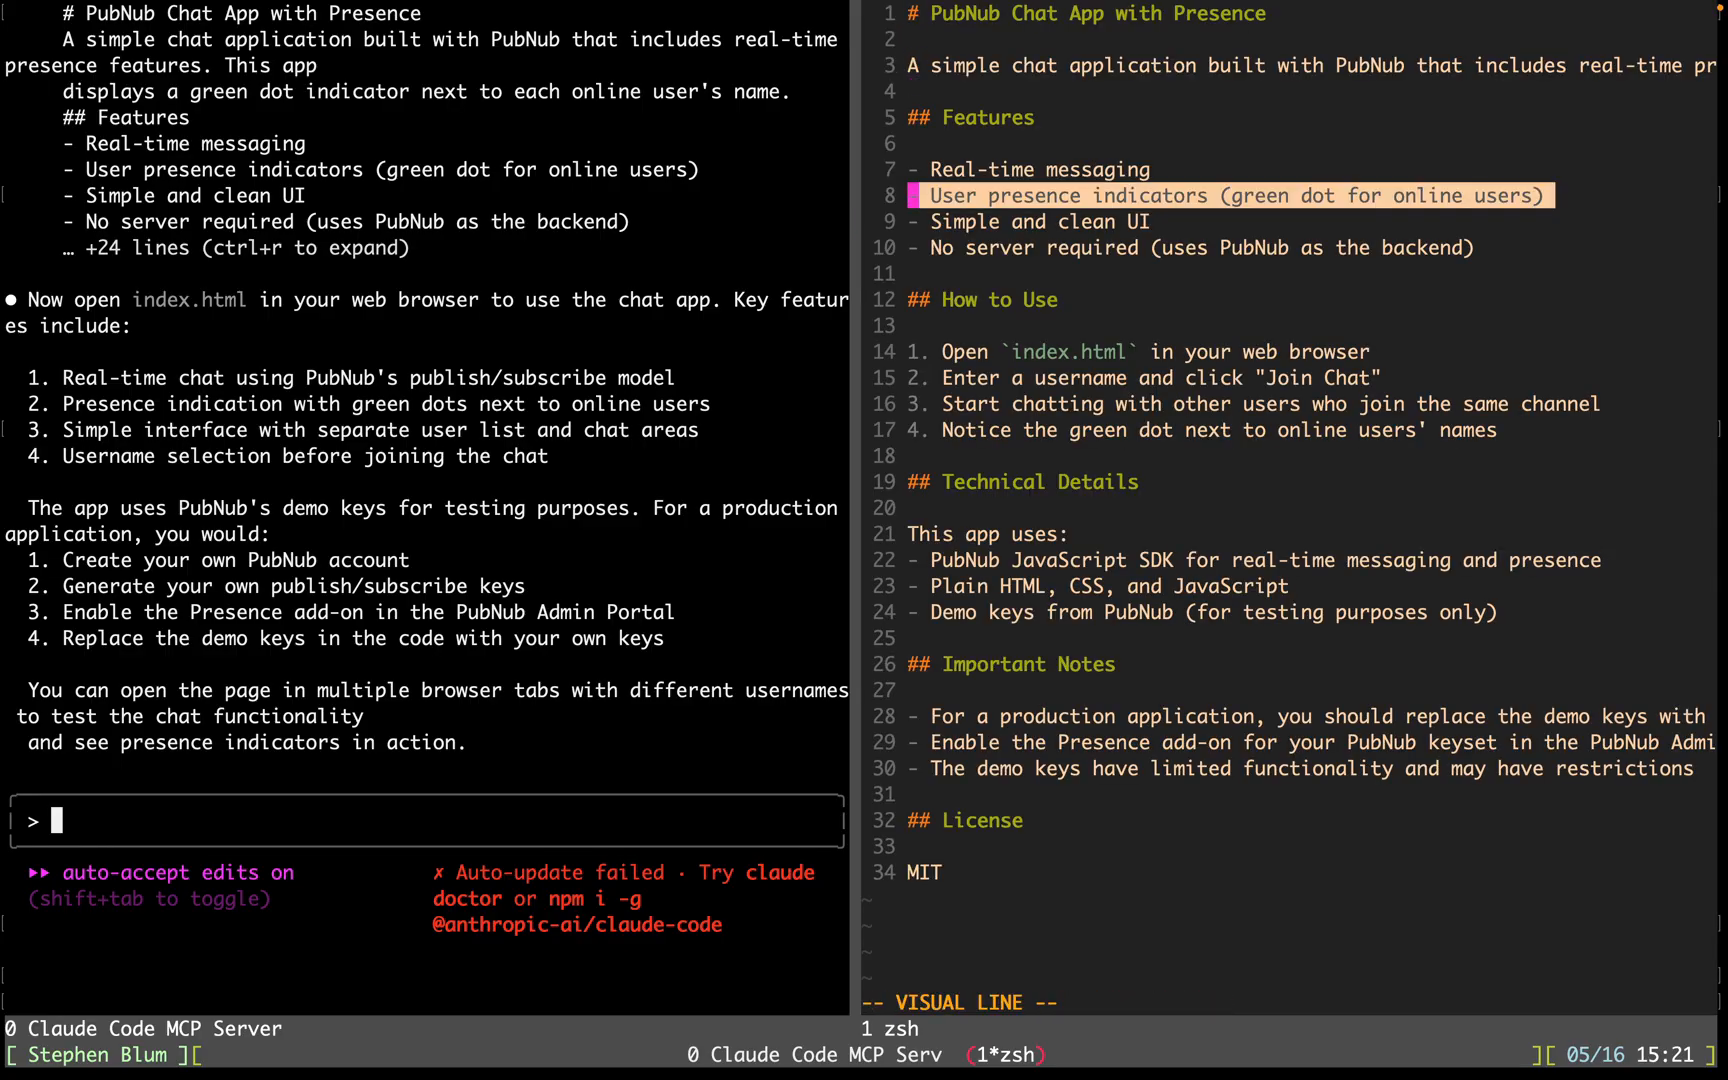
key(j)
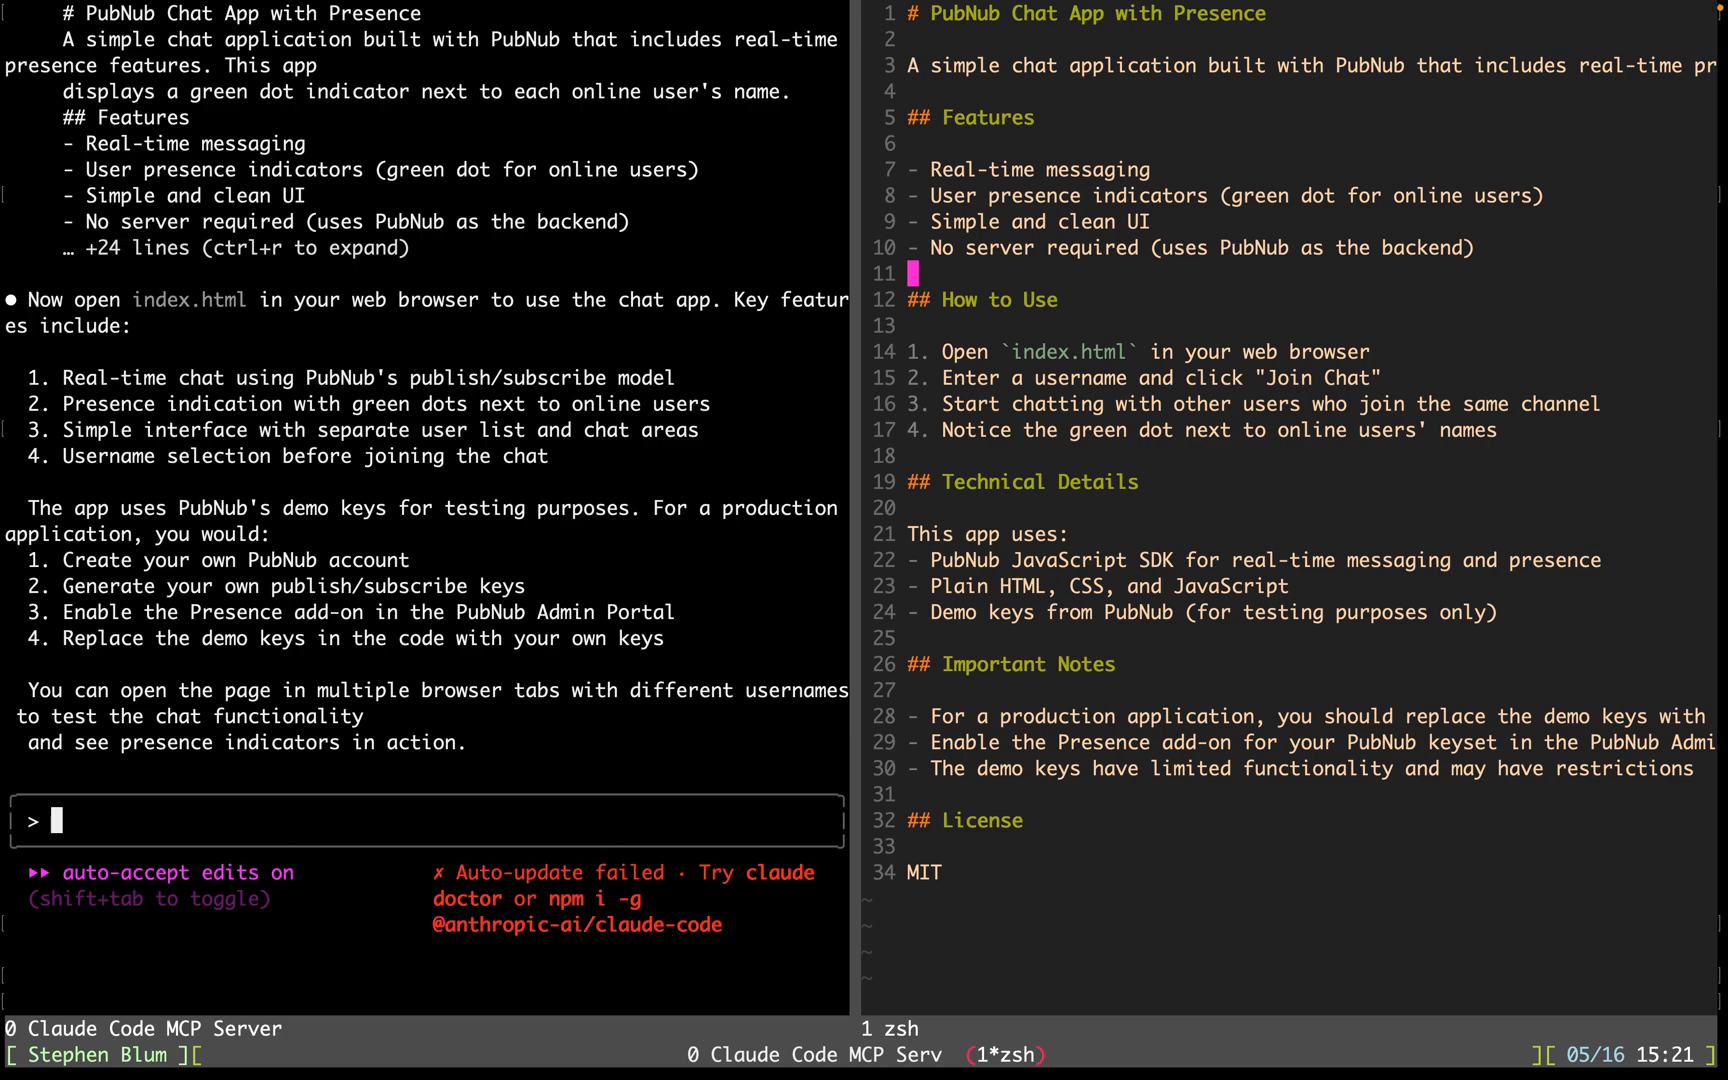
key(V)
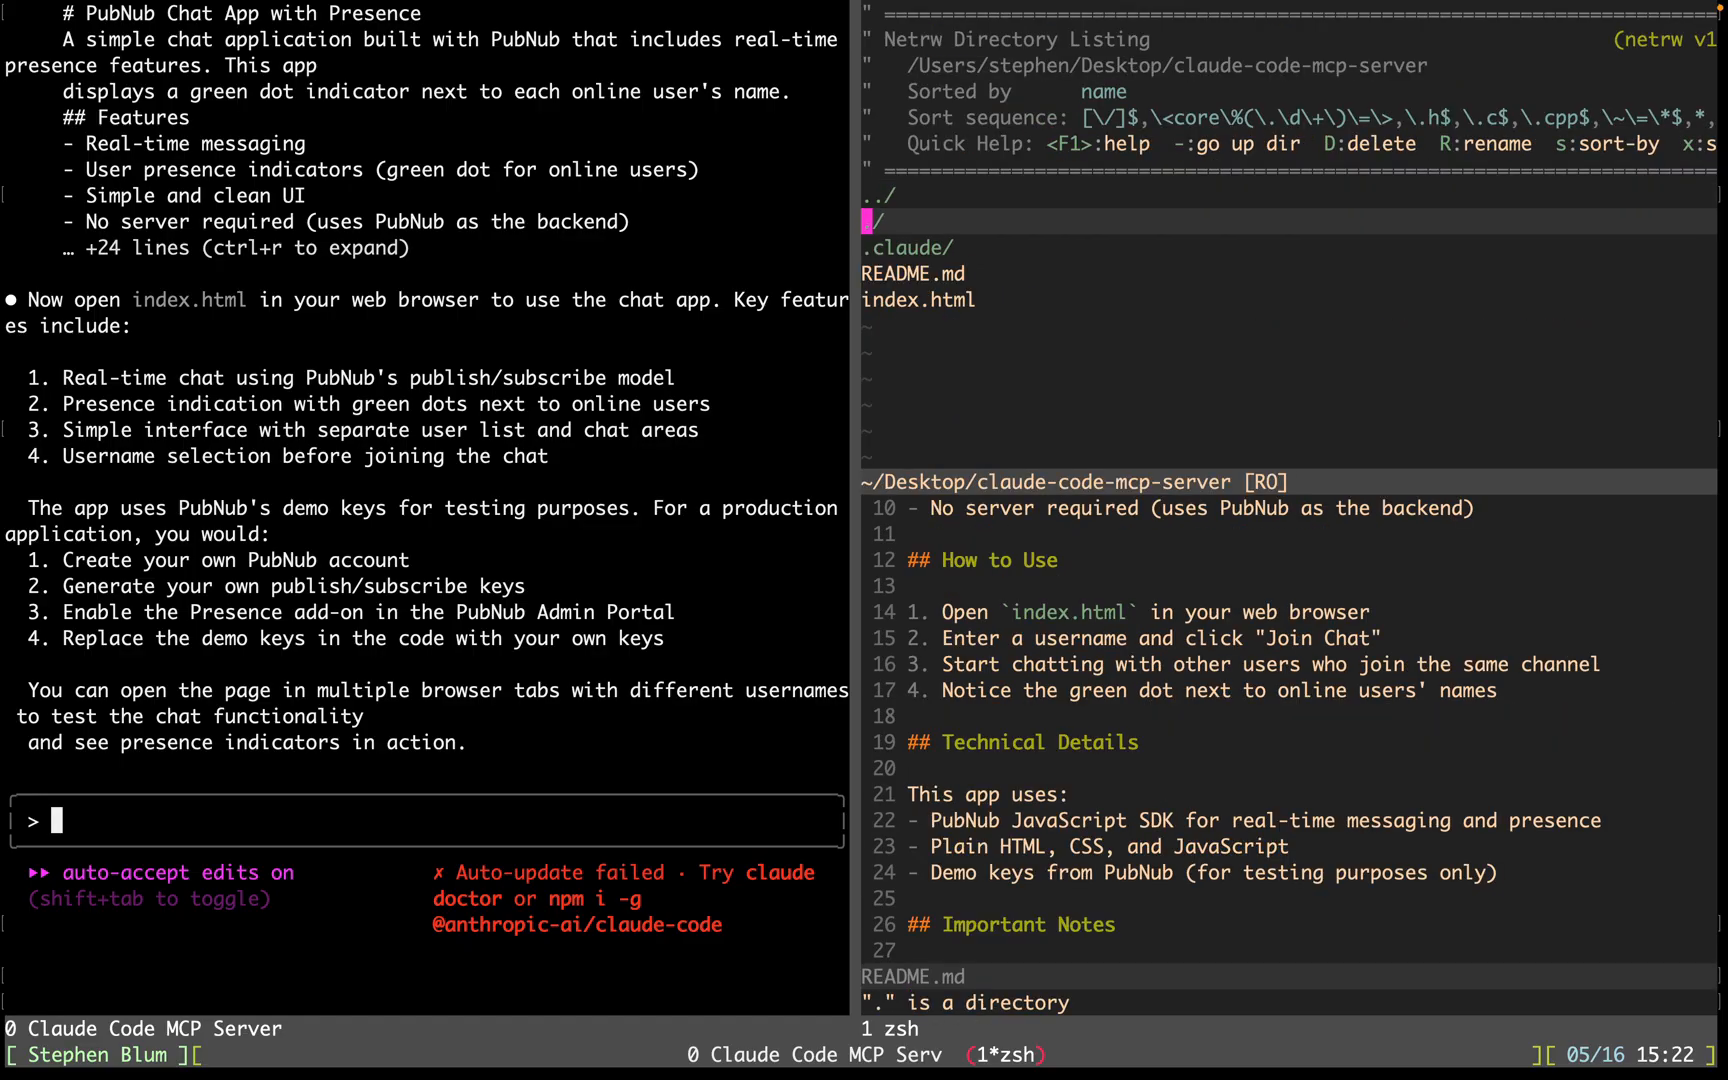
- Open index.html from the folder listing to view the PubNub demo-key setup, then quit Vim
click(918, 300)
text(:)
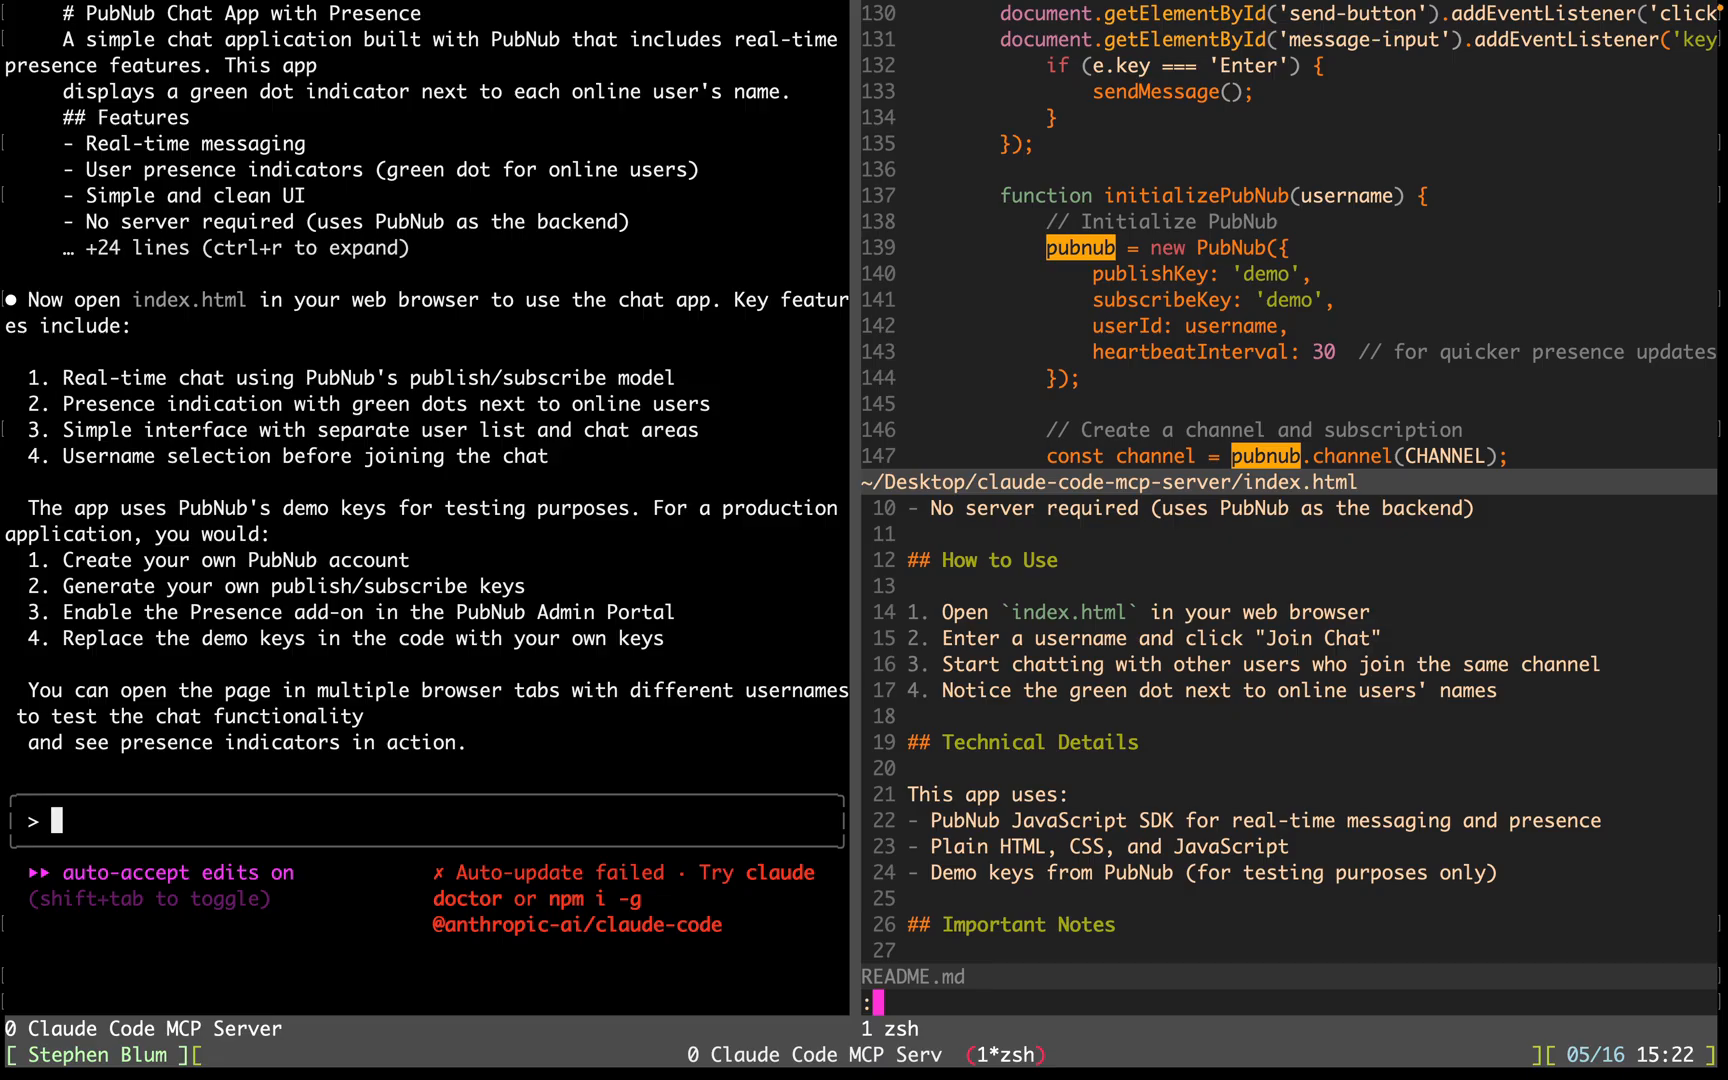
text(qa)
text(open index.h)
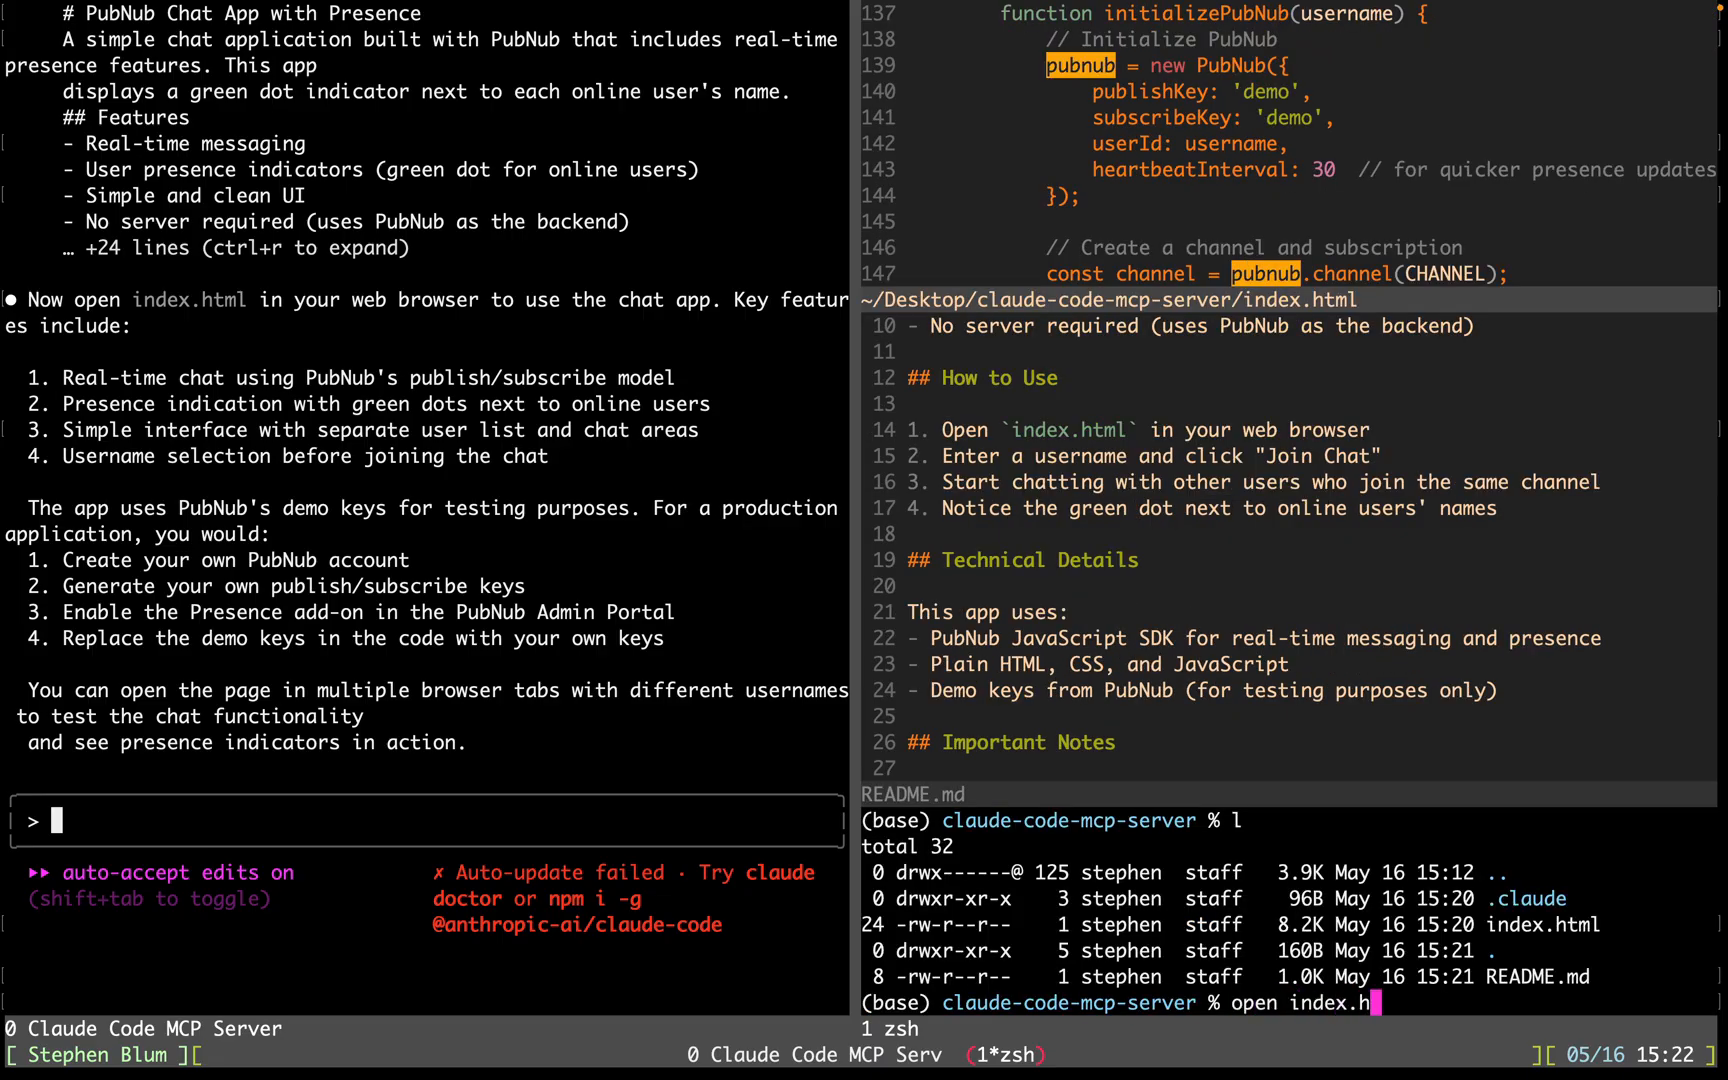
- Join the chat as Stephen and send 'hello!'
text(Ste)
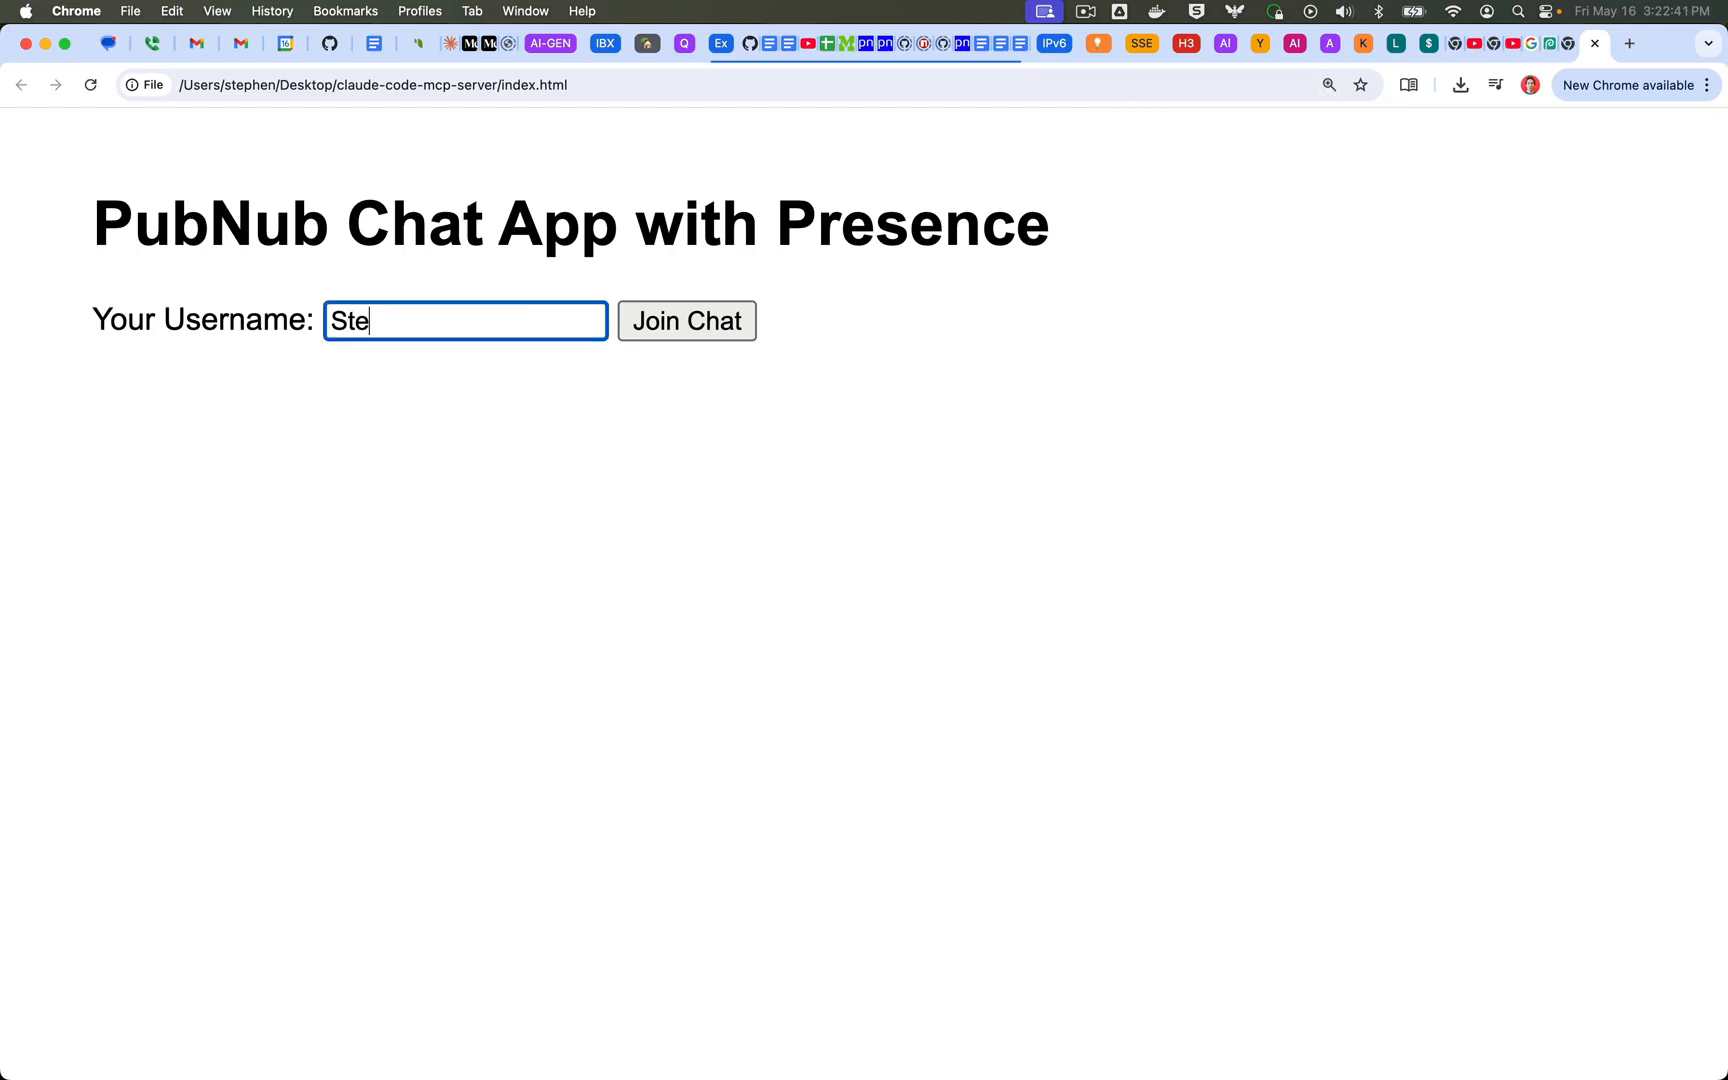
click(685, 321)
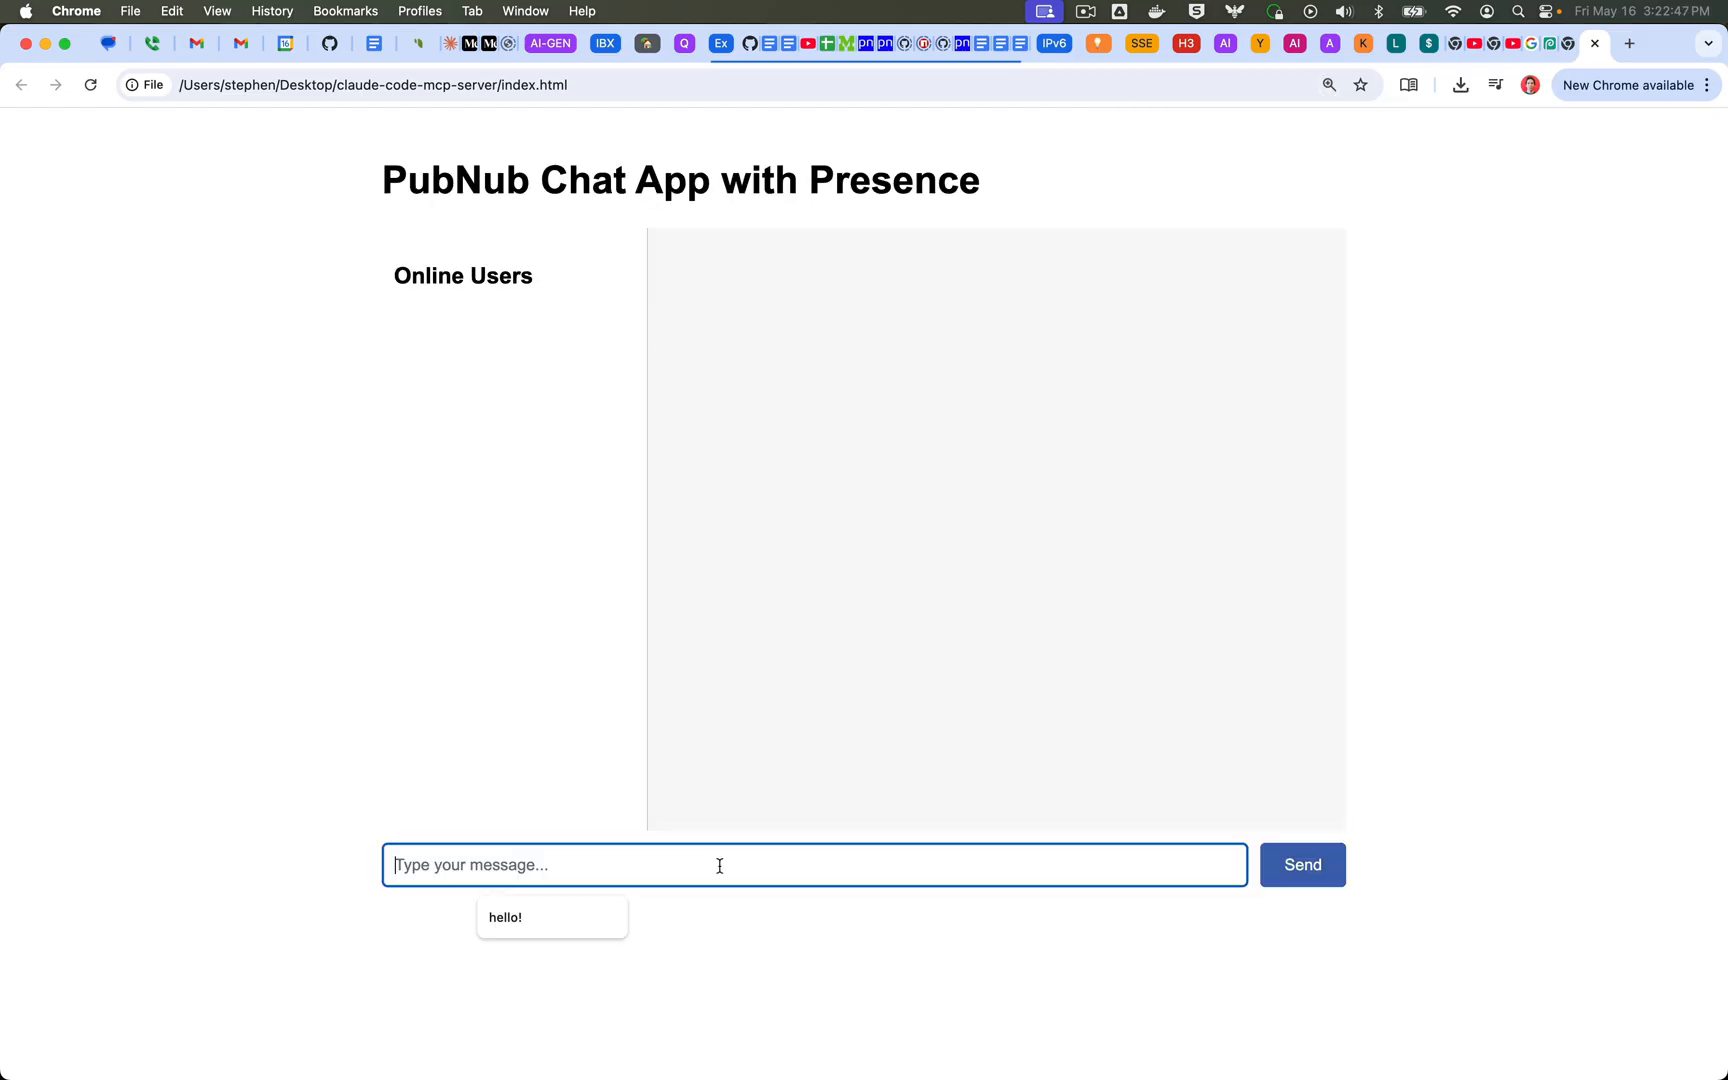
click(1302, 864)
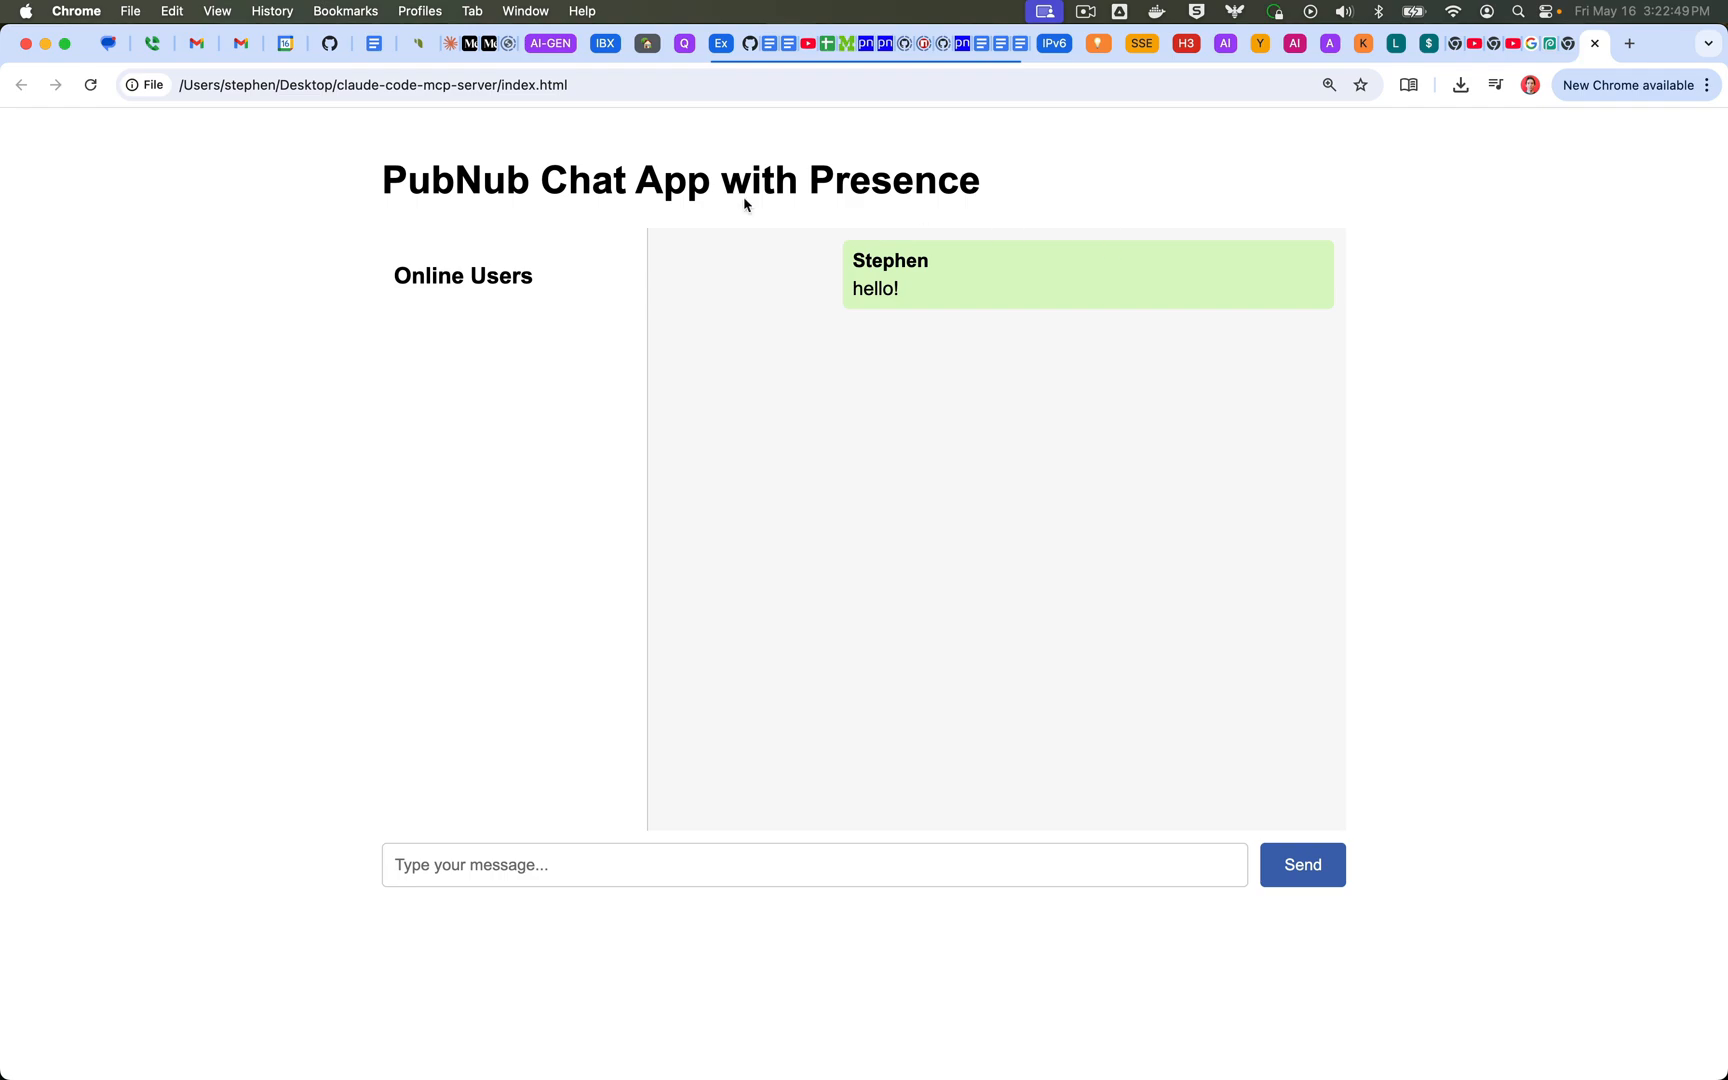
mouse_move(764, 745)
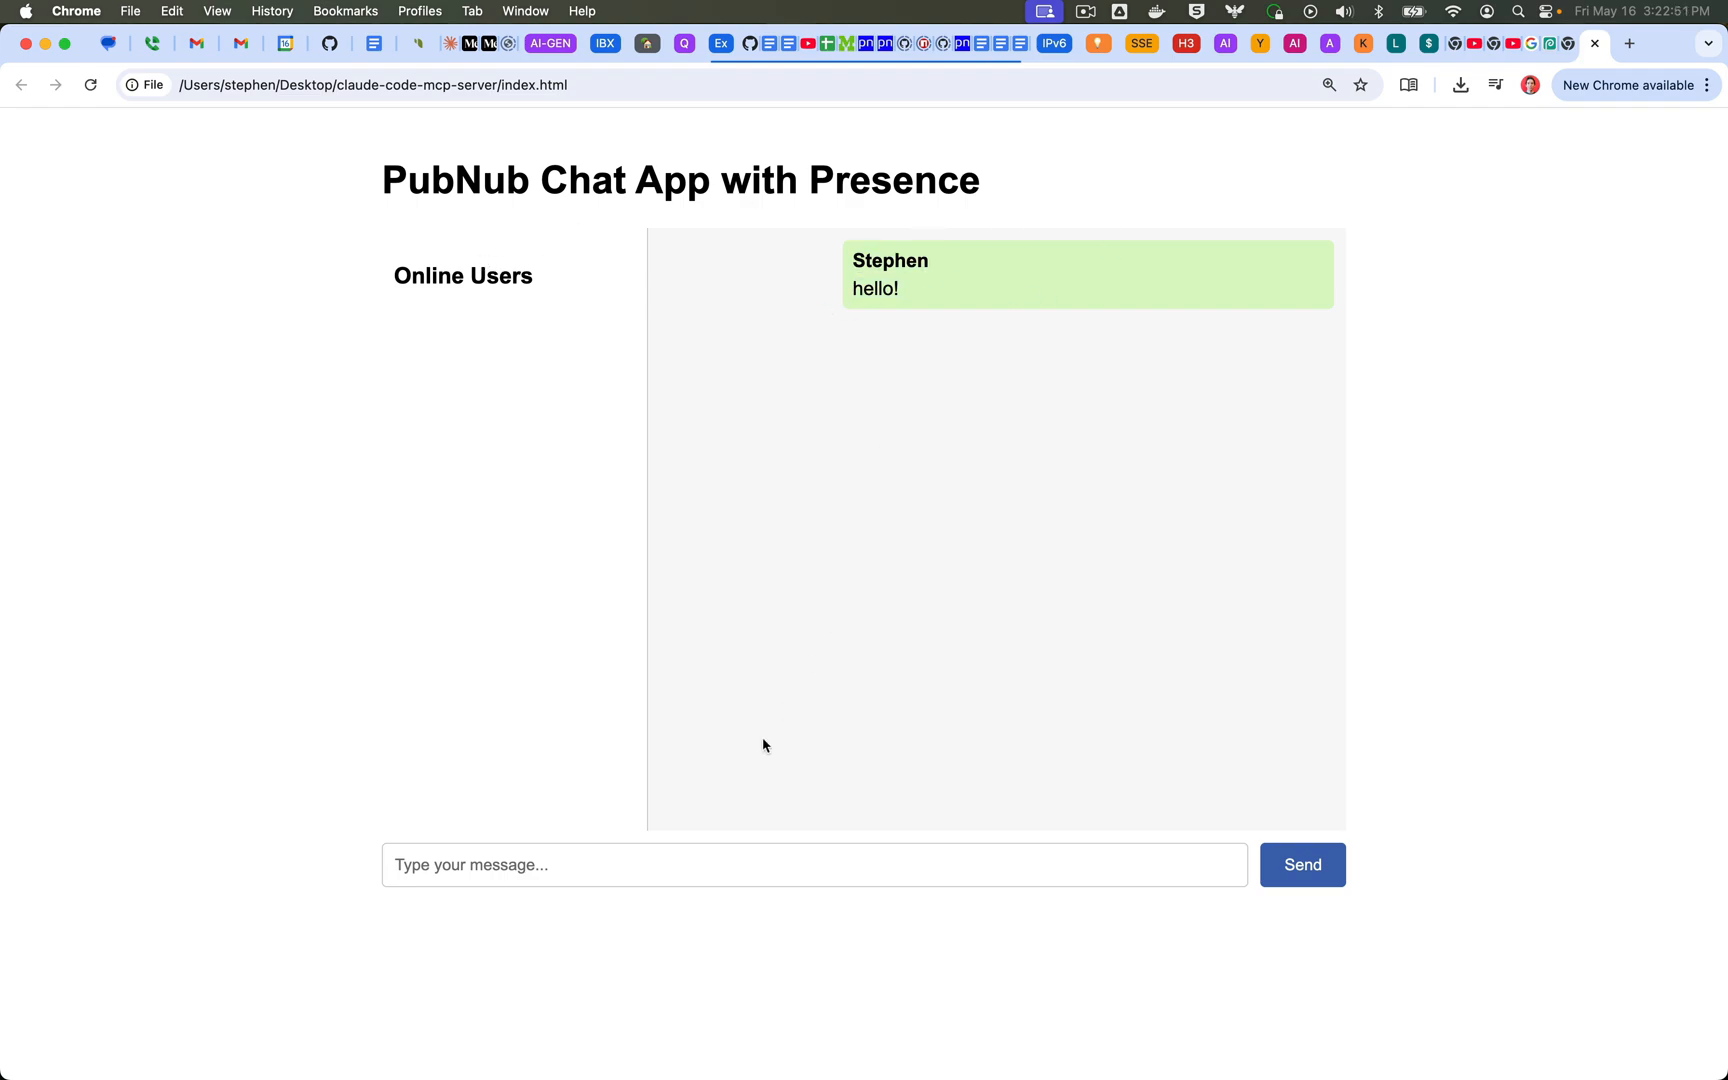
click(372, 85)
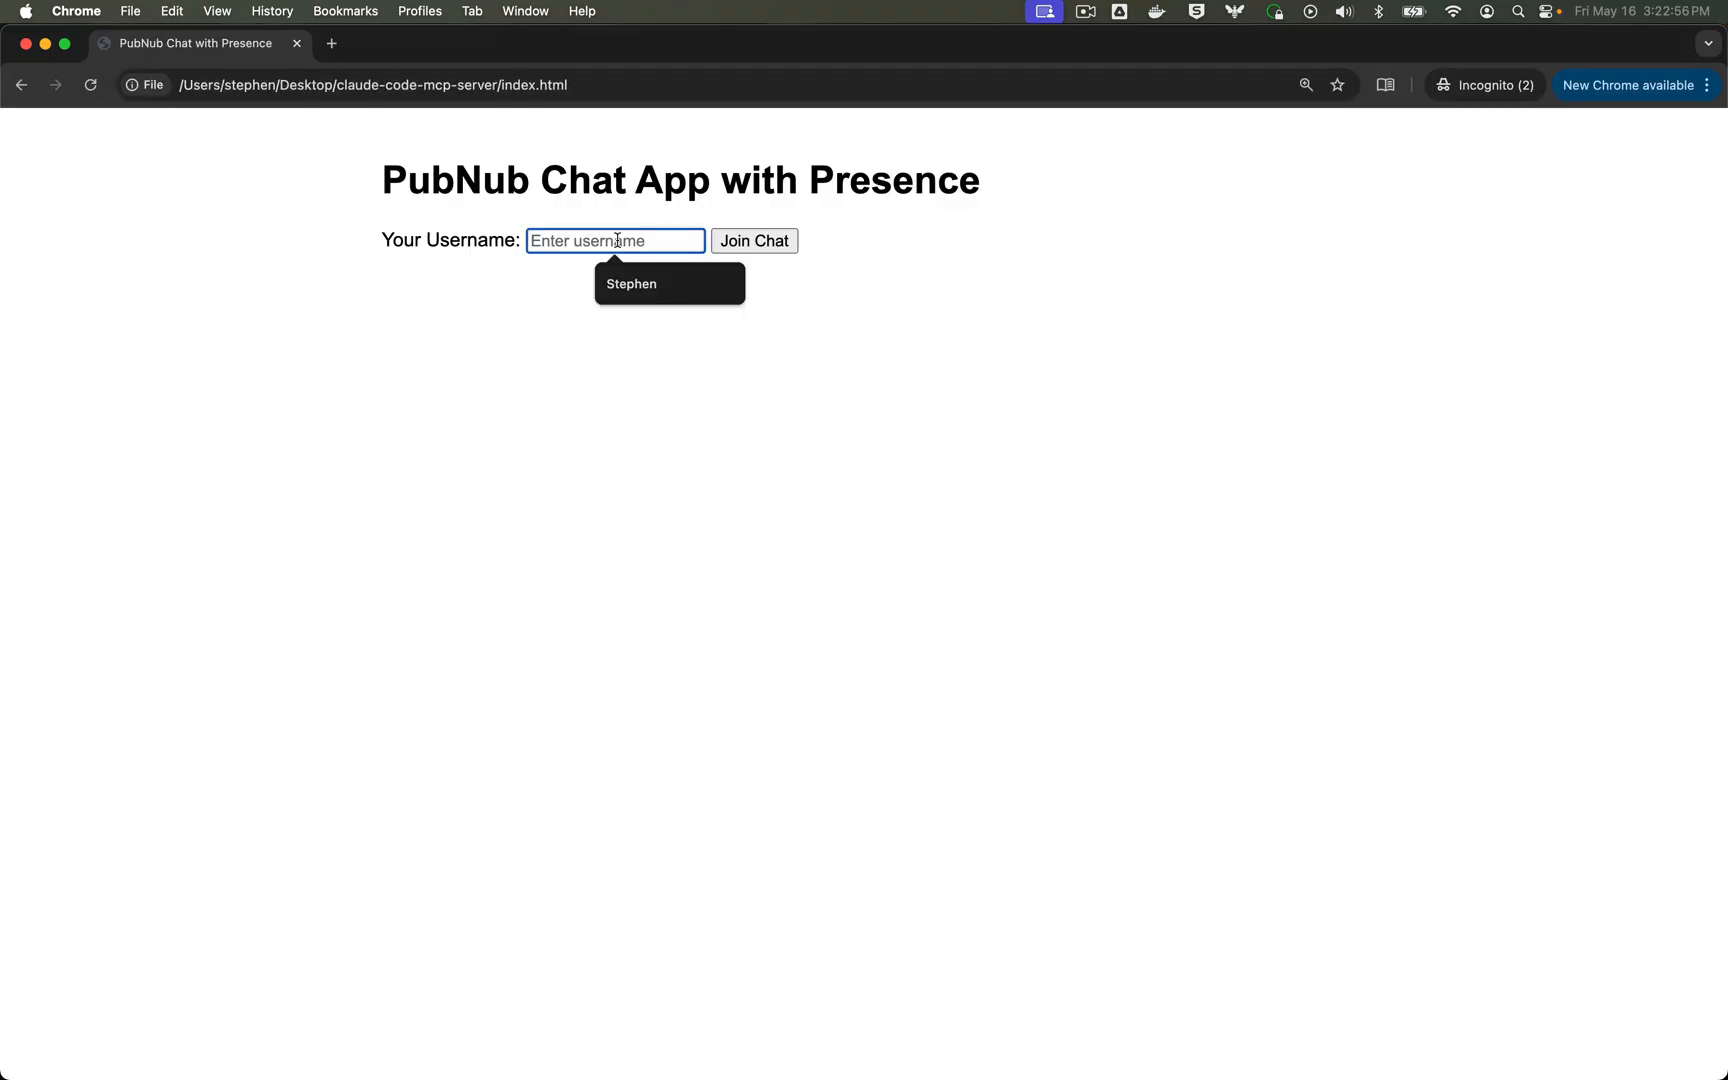
- Join as Player B in the second window and send 'Hi Stephen!'
text(Player)
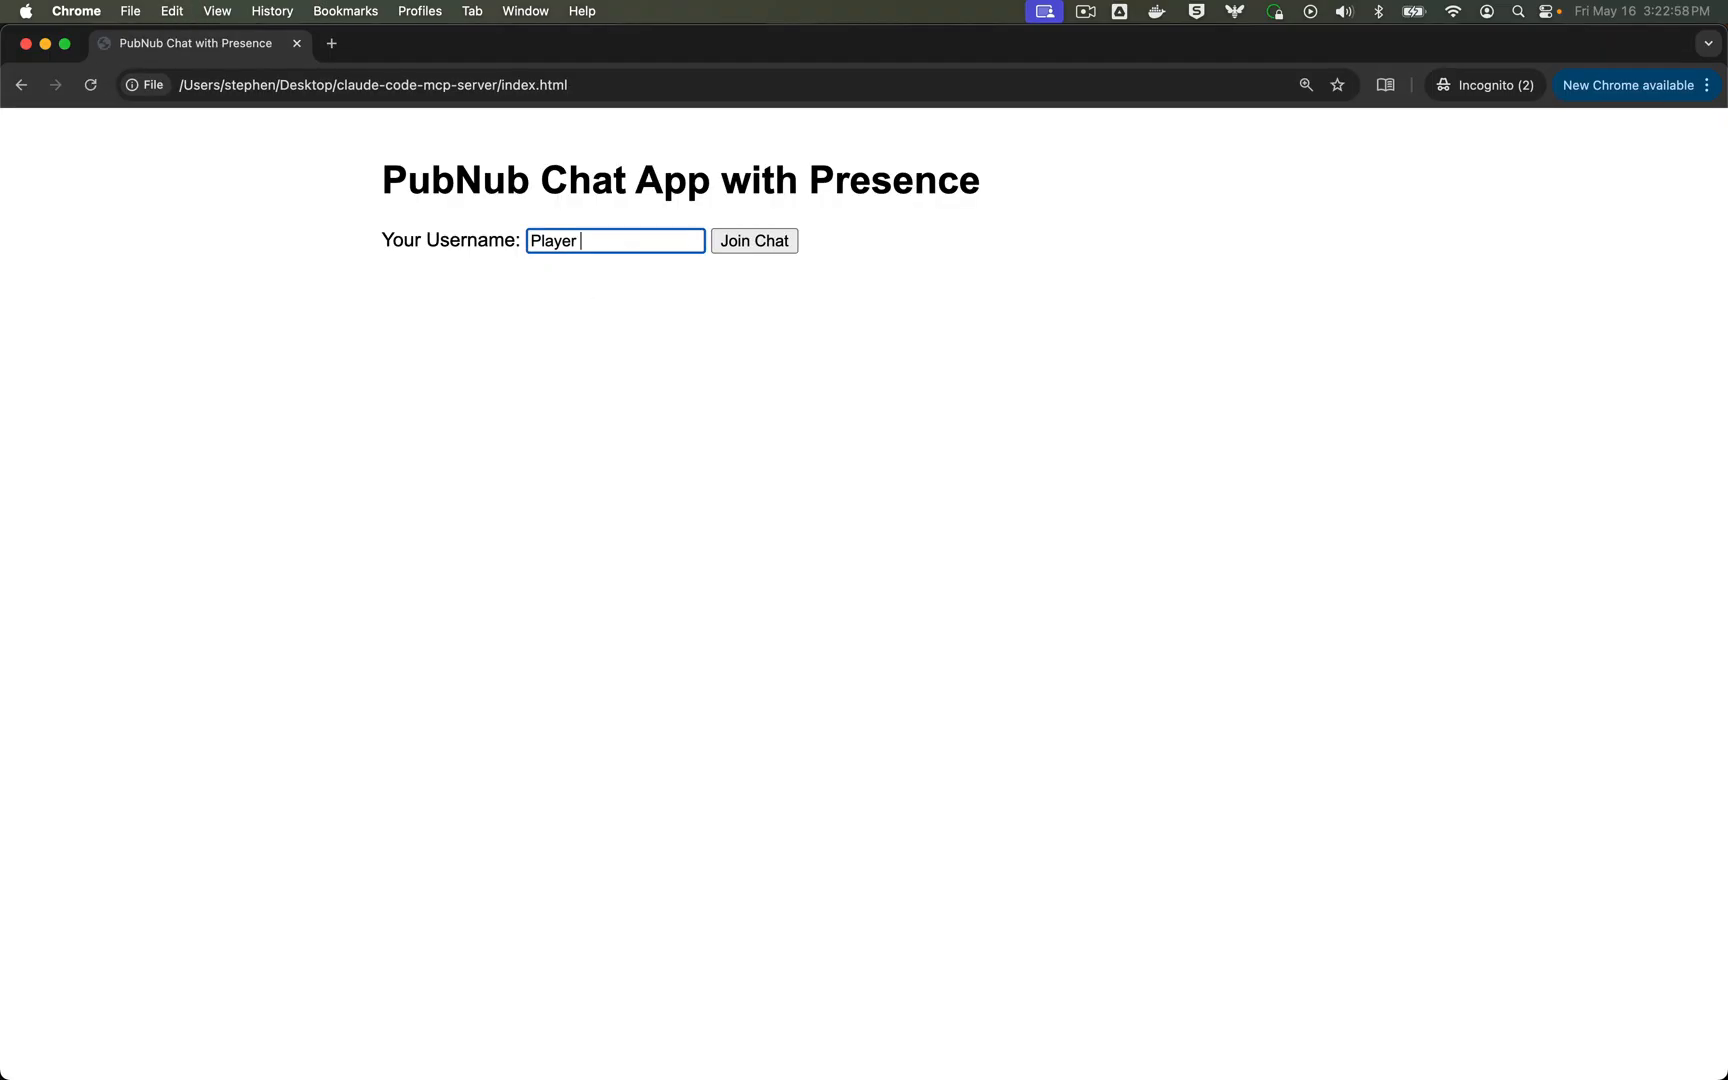
click(754, 241)
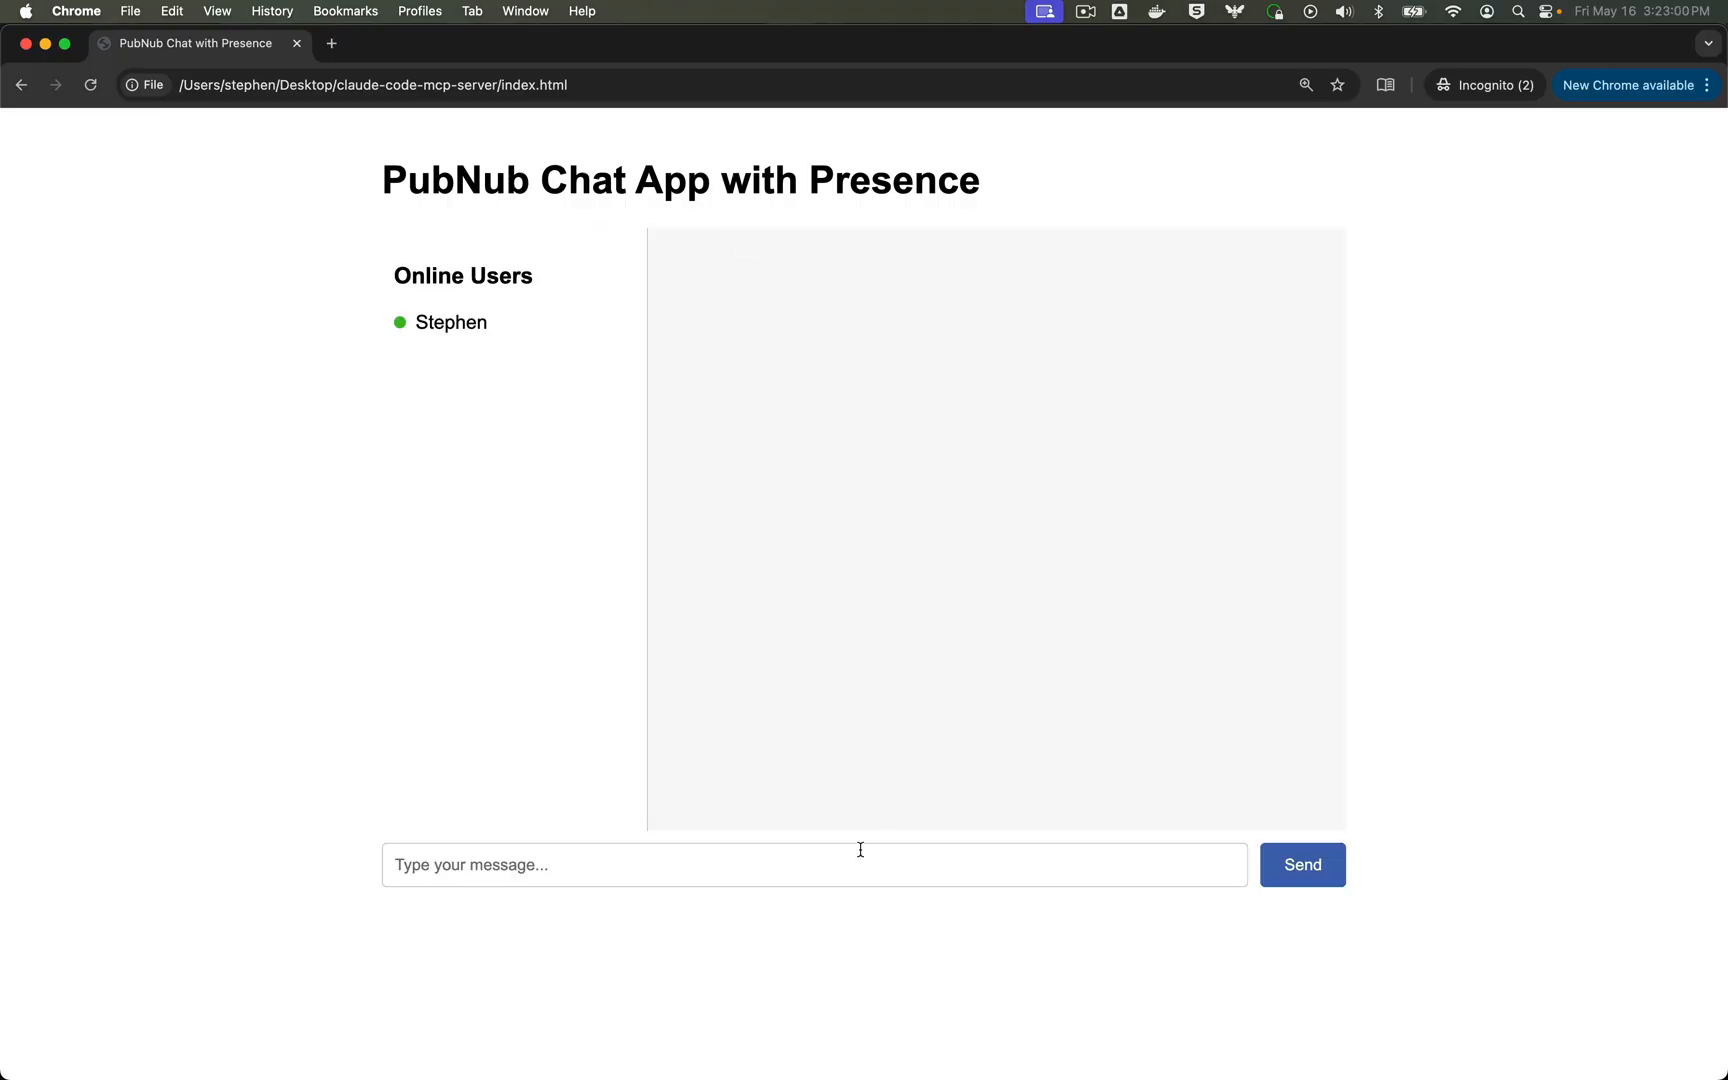
double_click(450, 322)
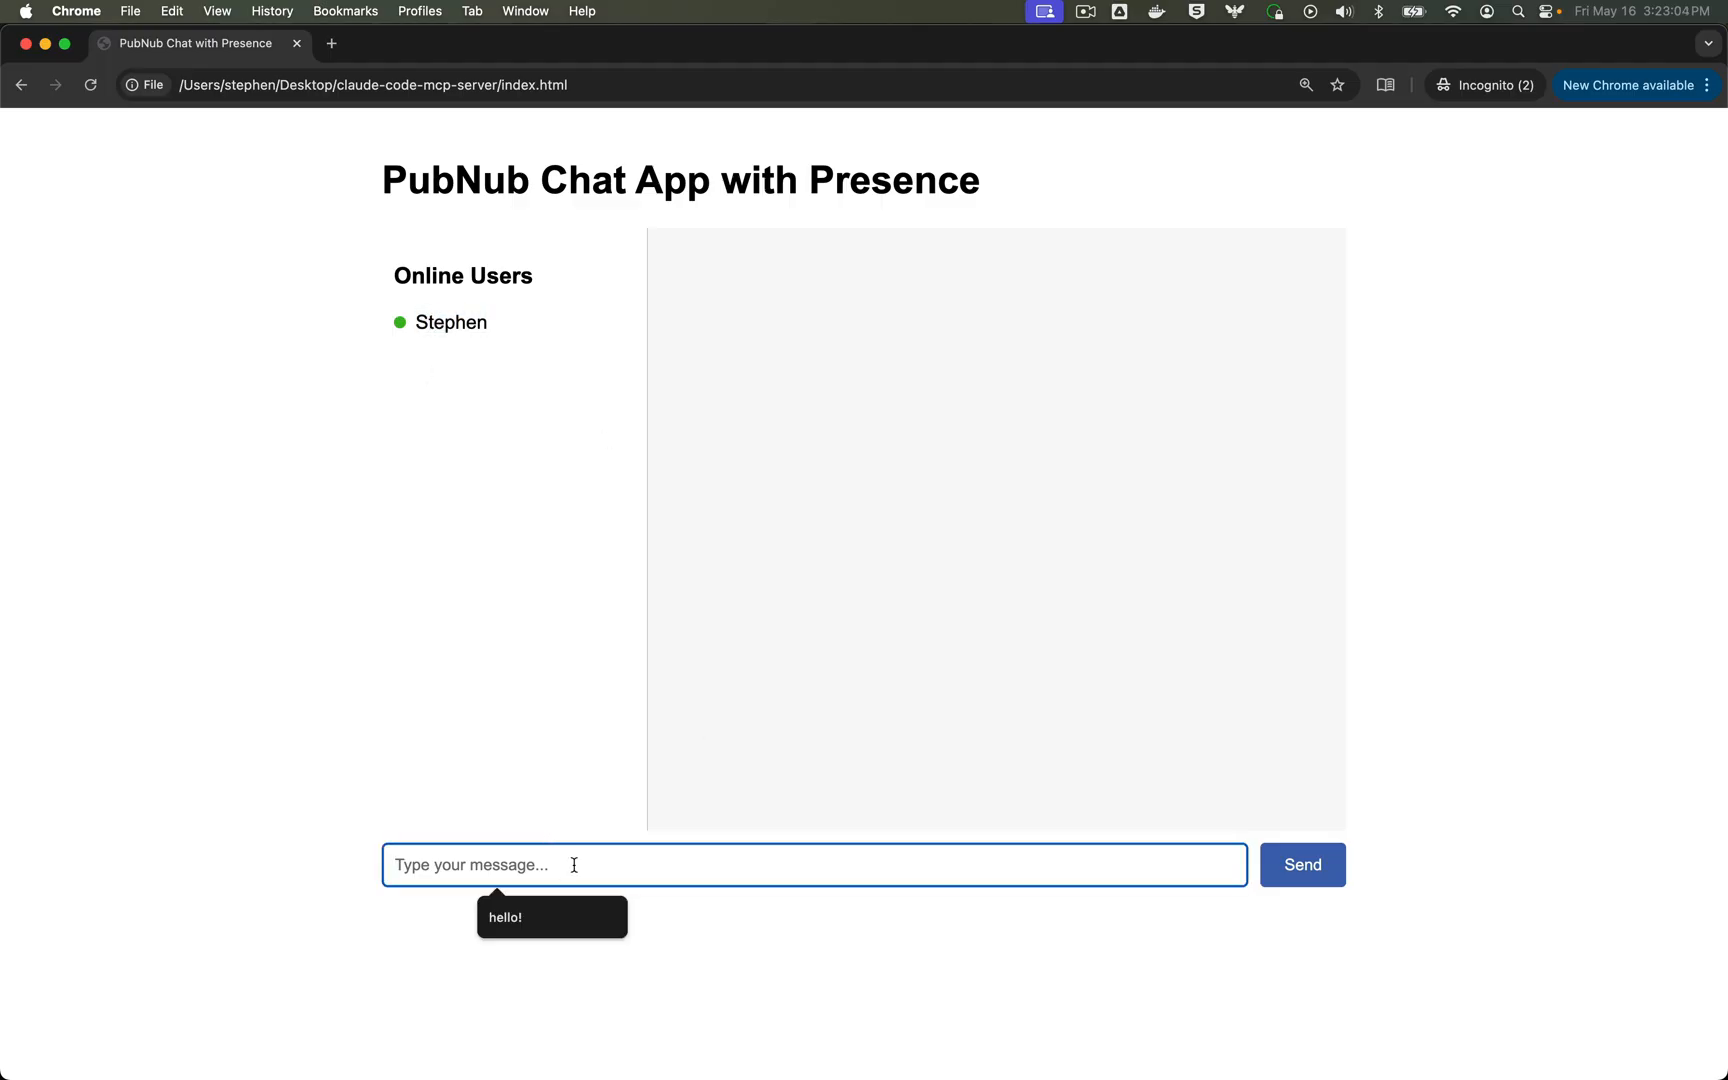
text(H)
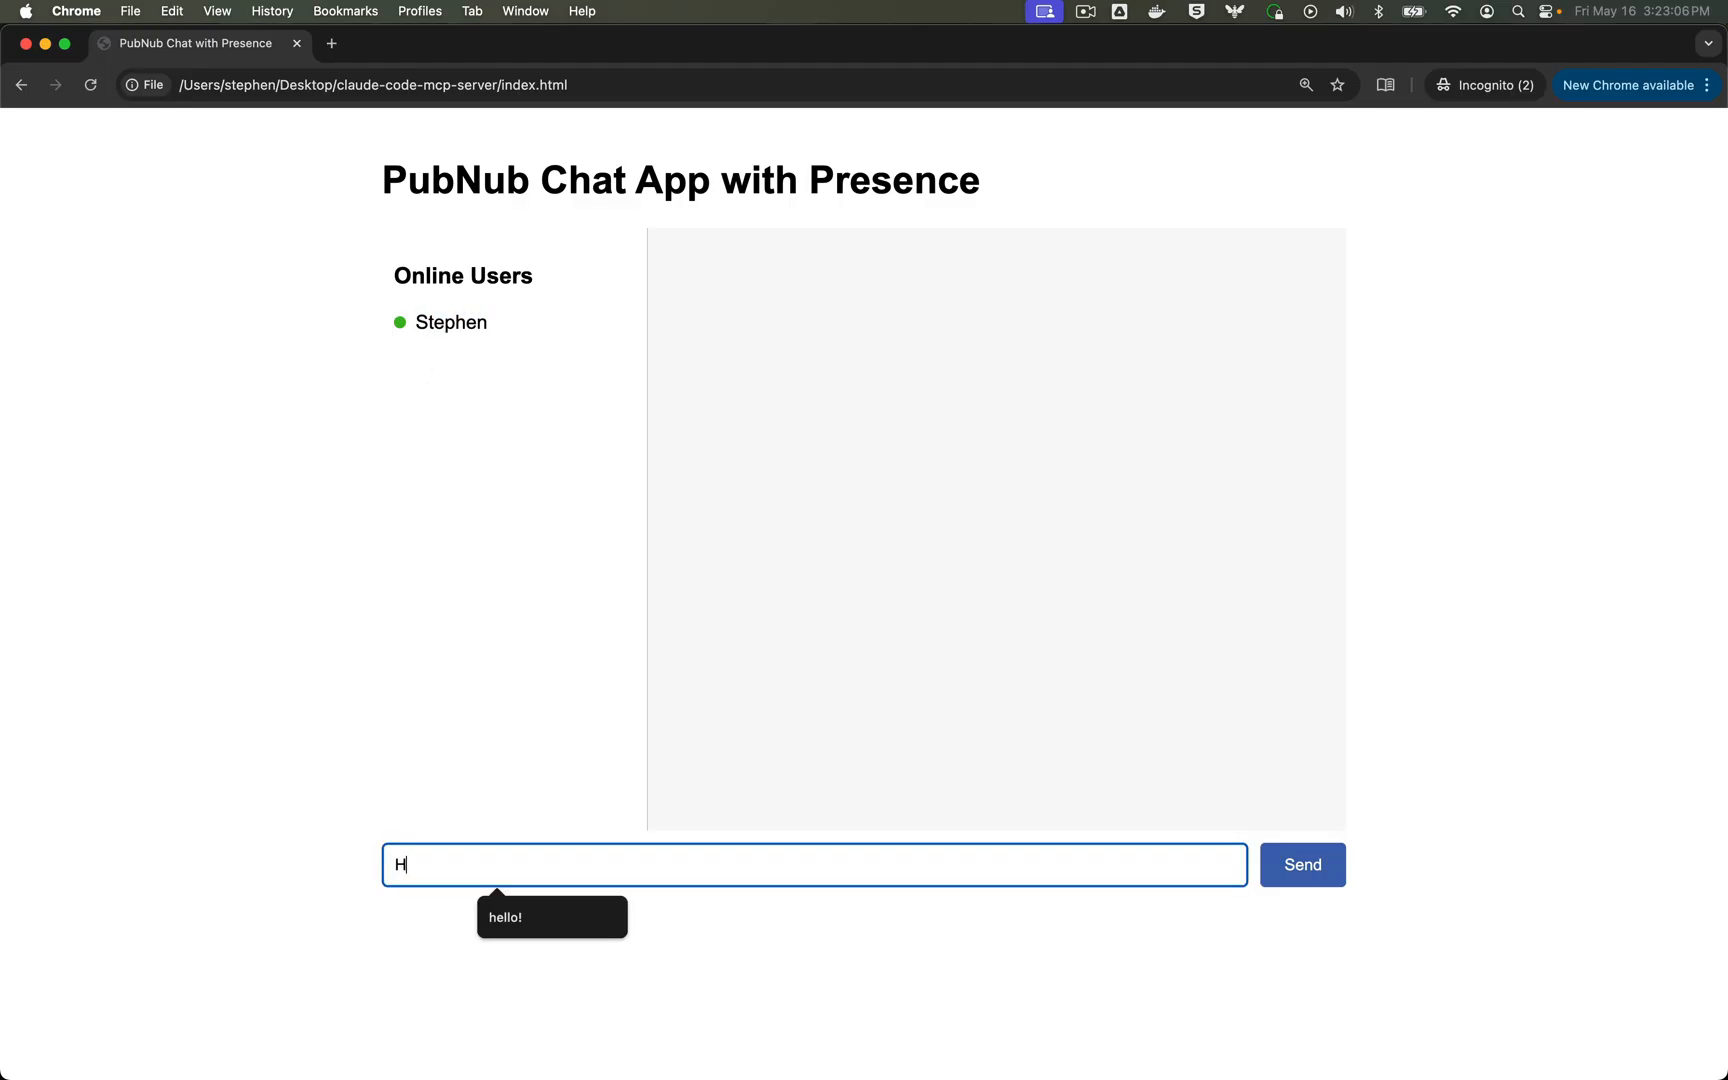
text(i STephen)
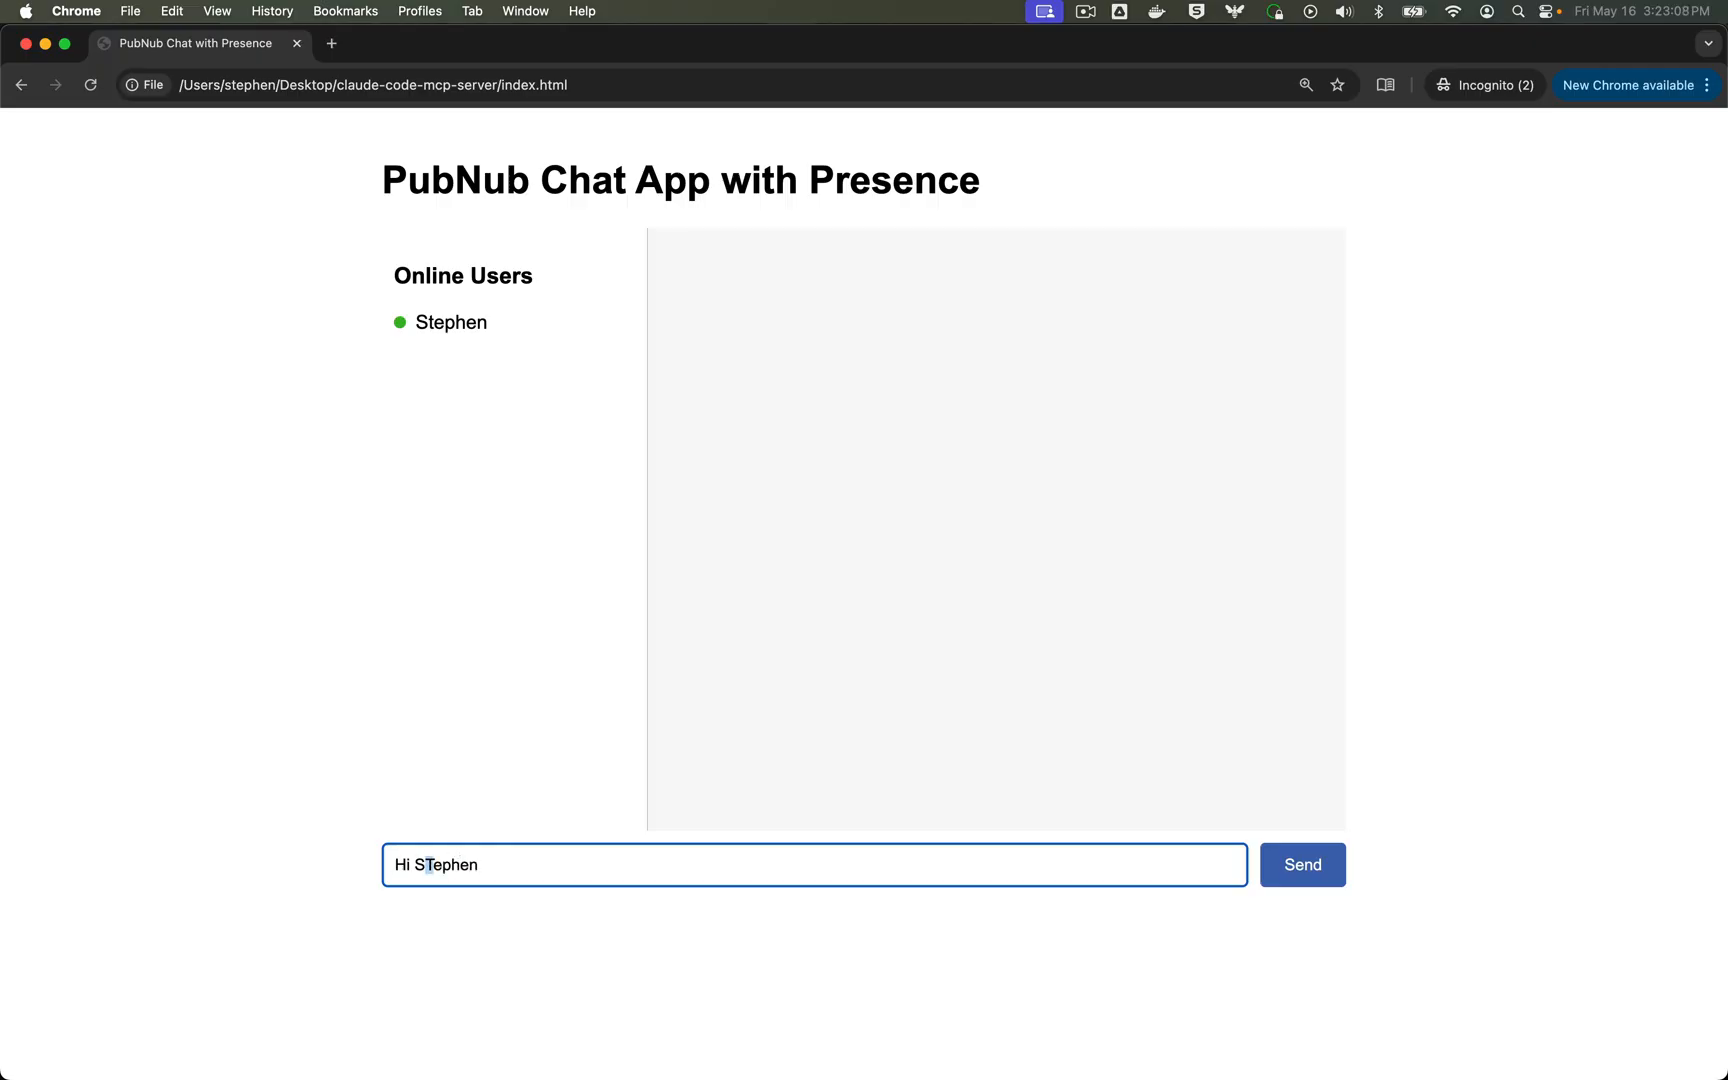
click(1302, 864)
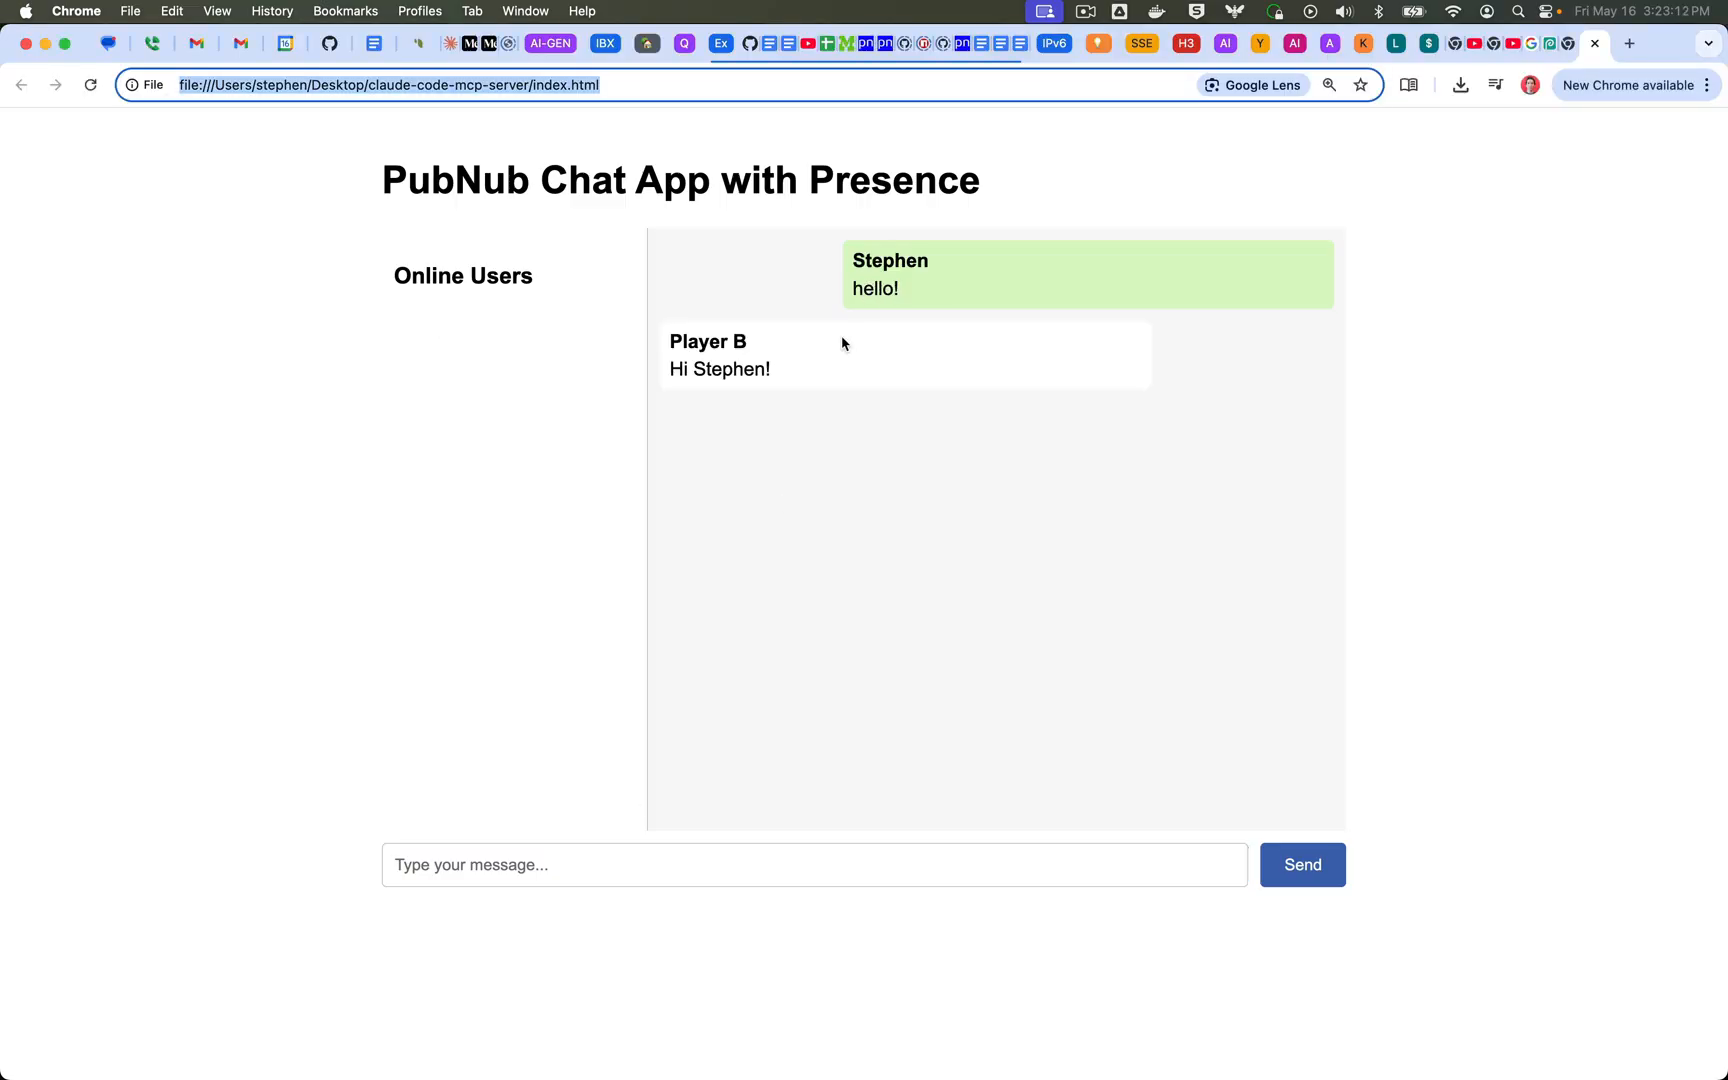
- Reply 'hi!' from Stephen's original chat window
click(813, 865)
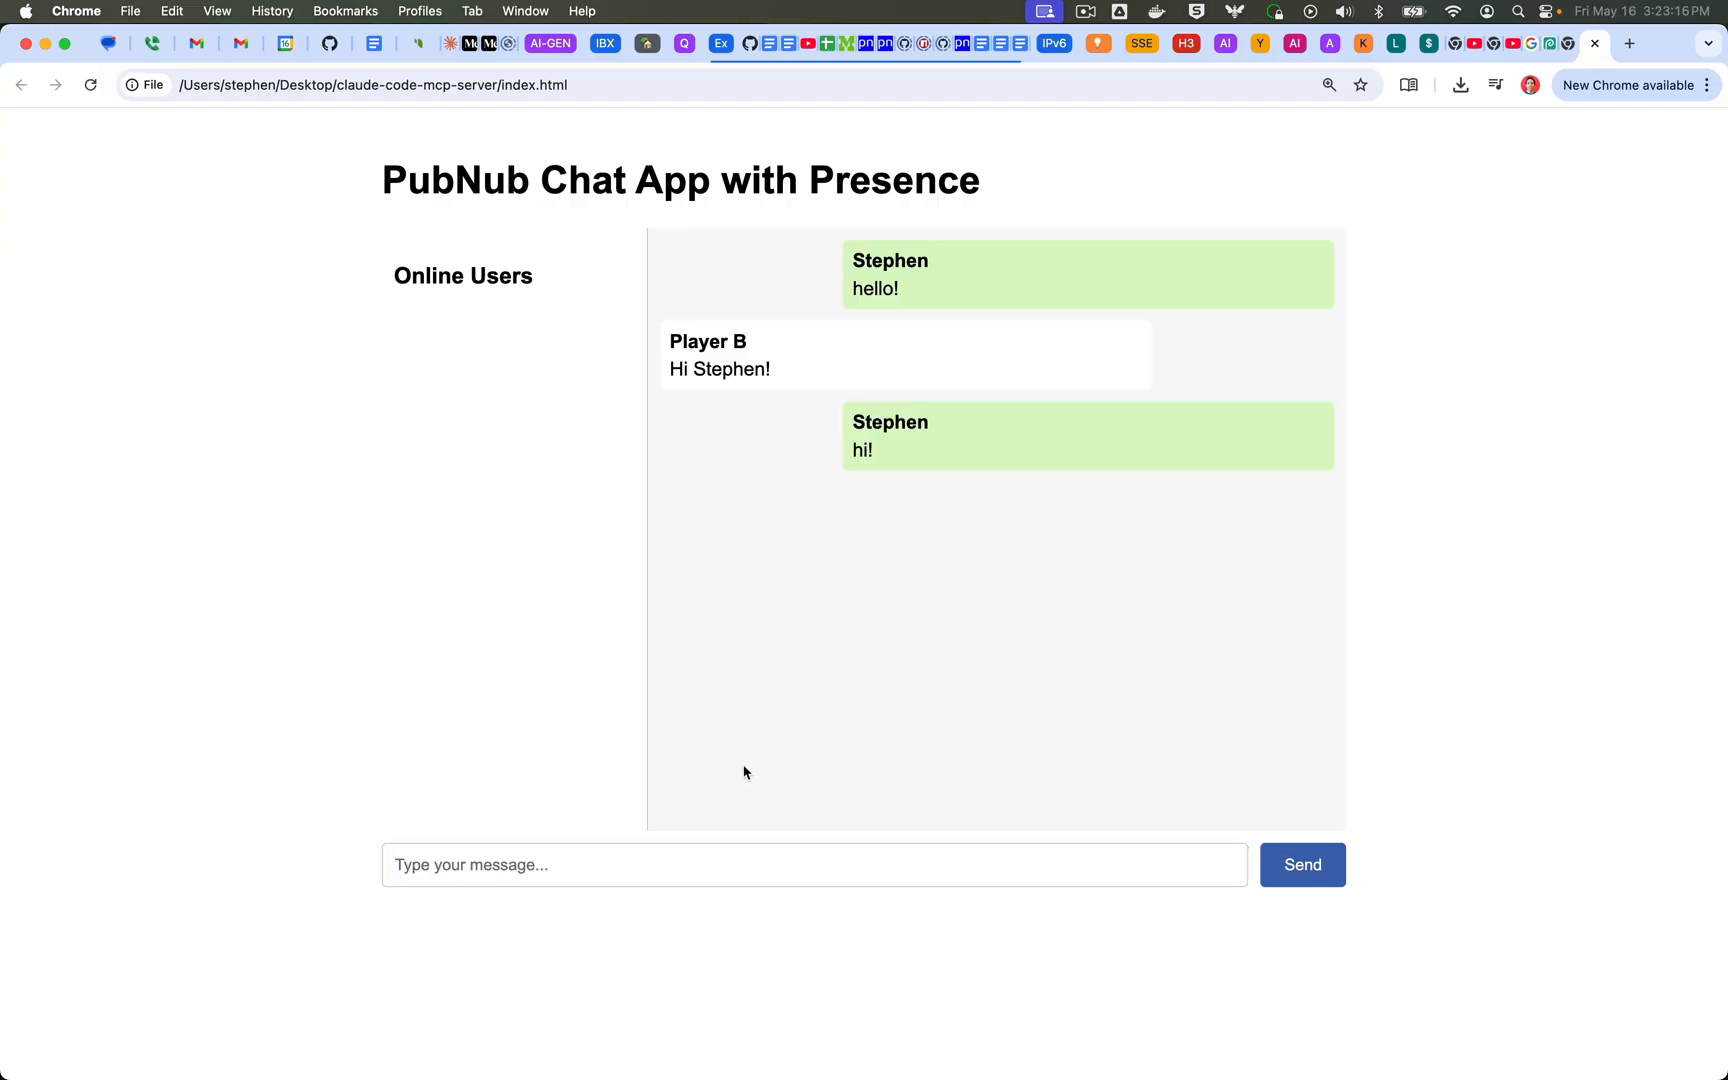
mouse_move(756, 711)
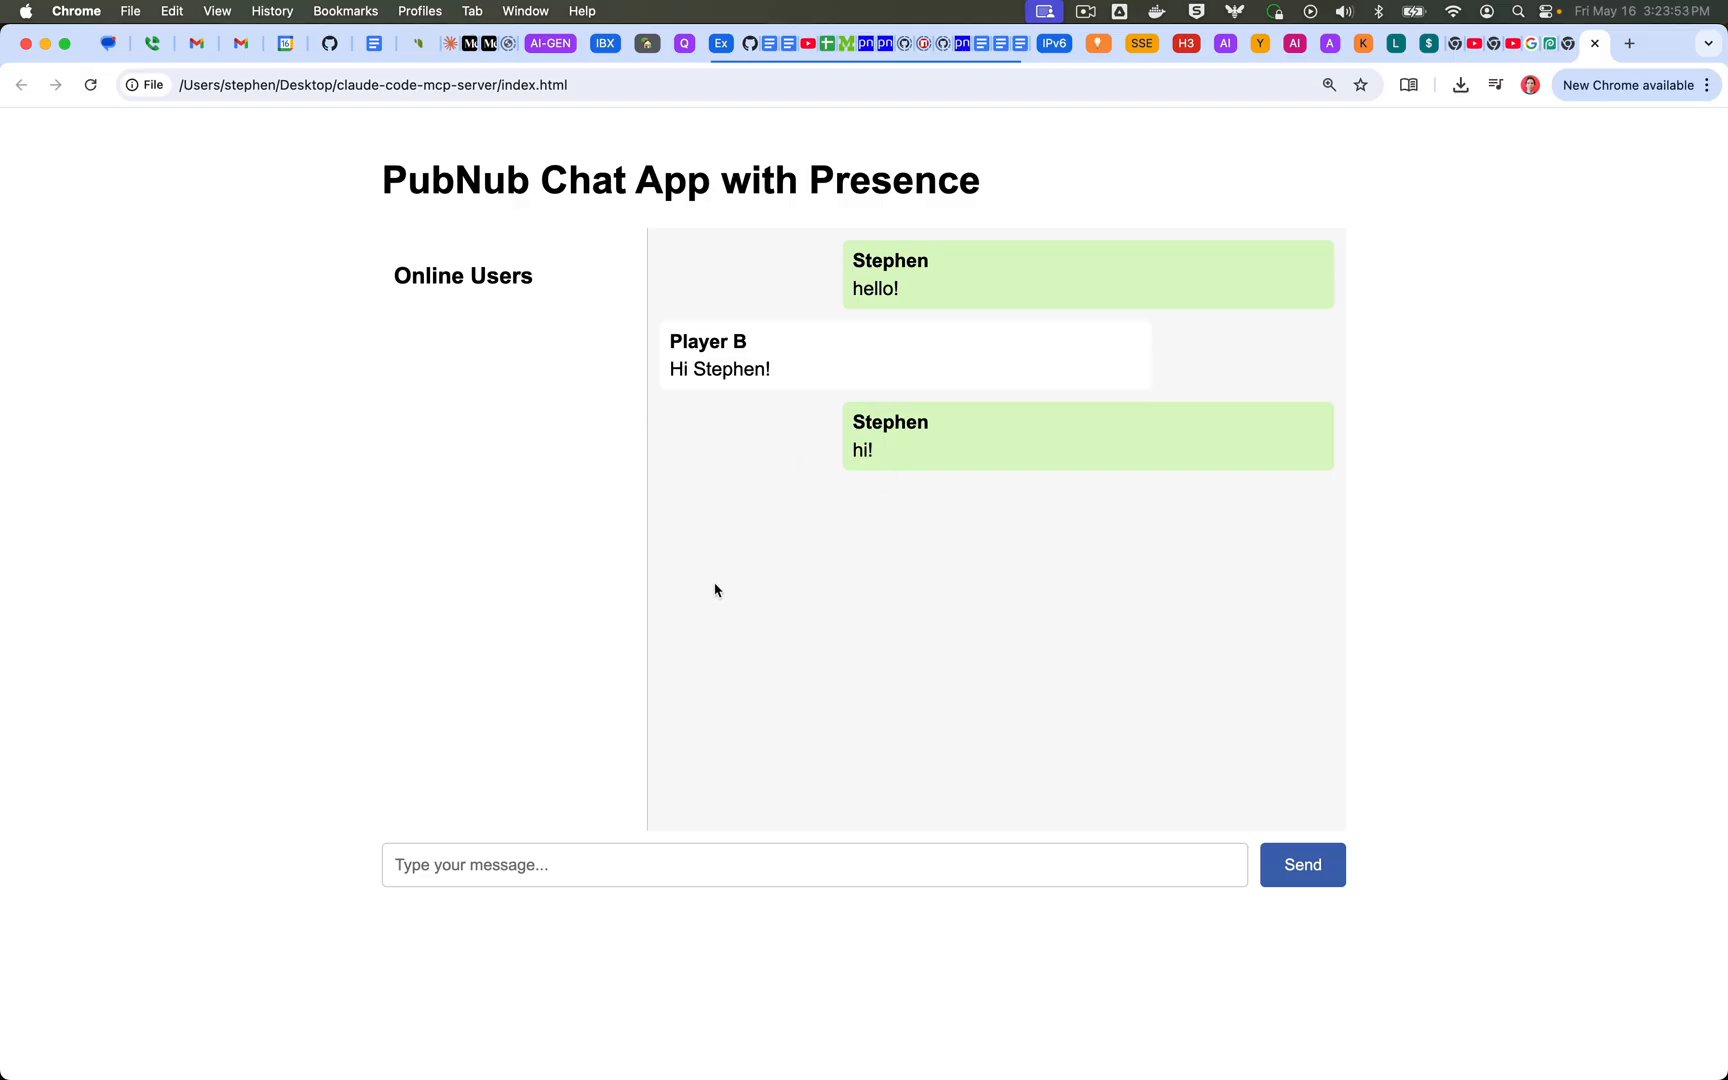
mouse_move(736, 614)
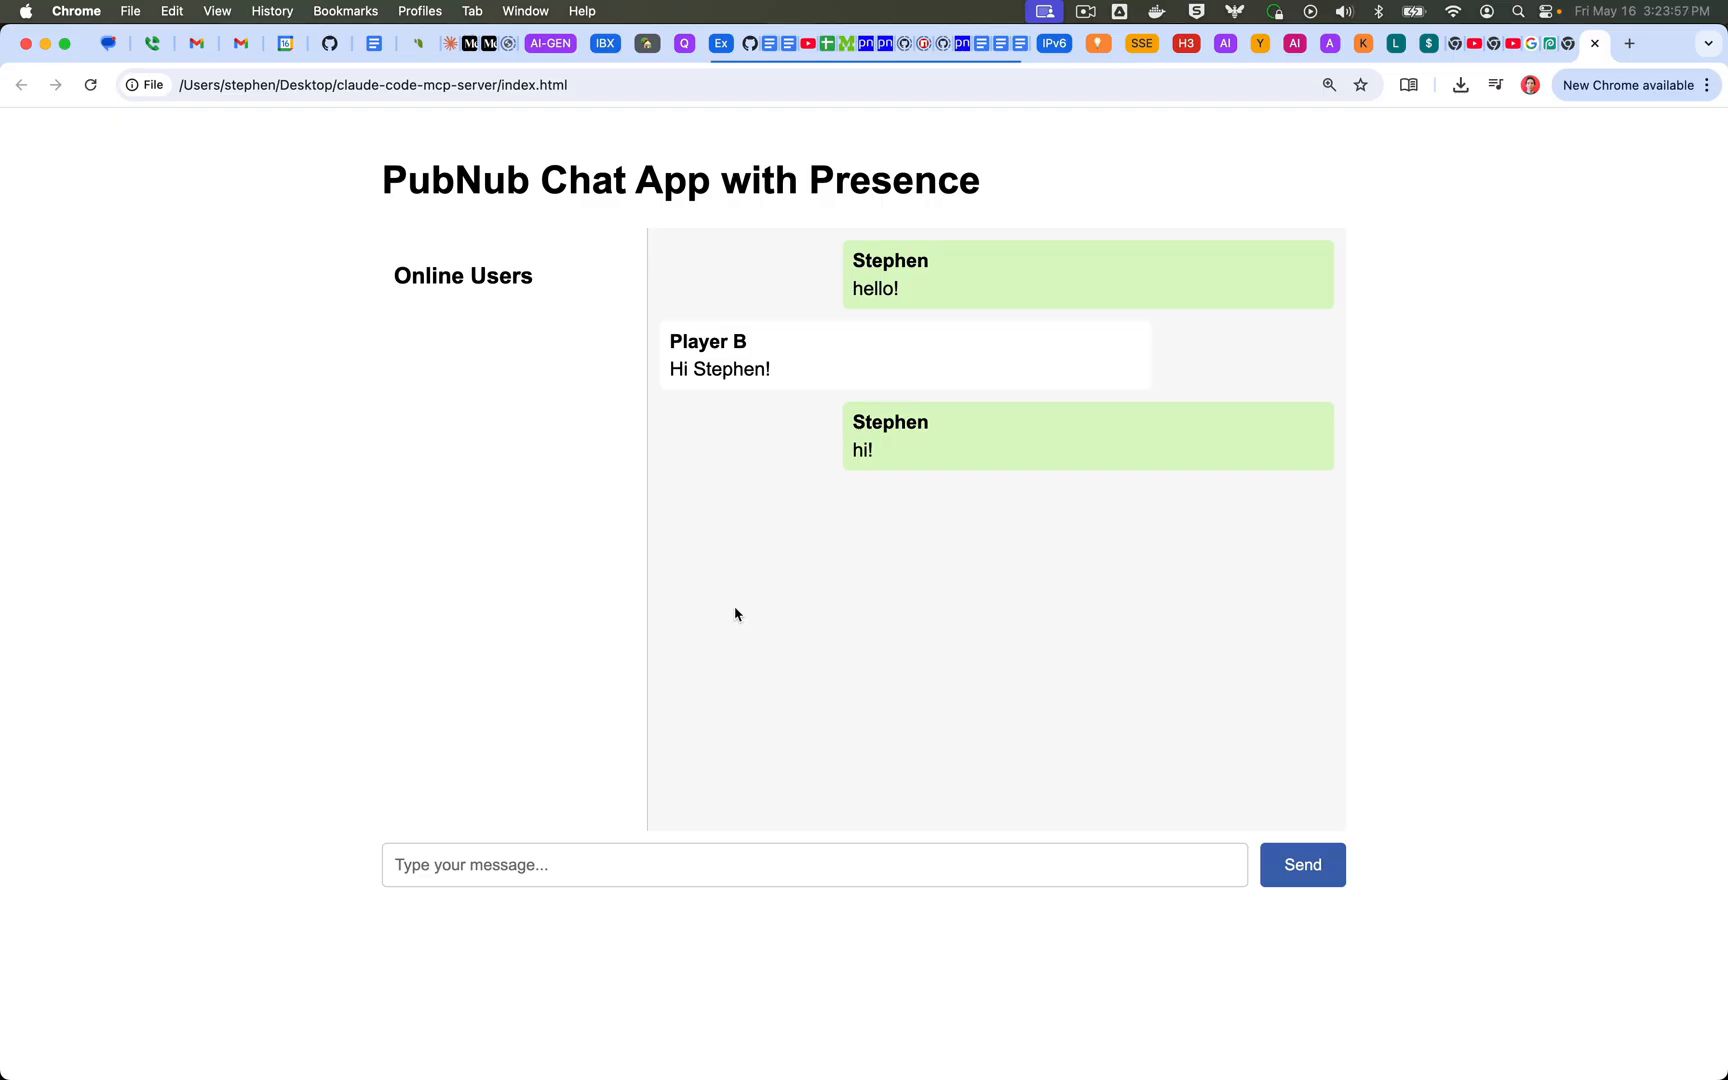
mouse_move(846, 590)
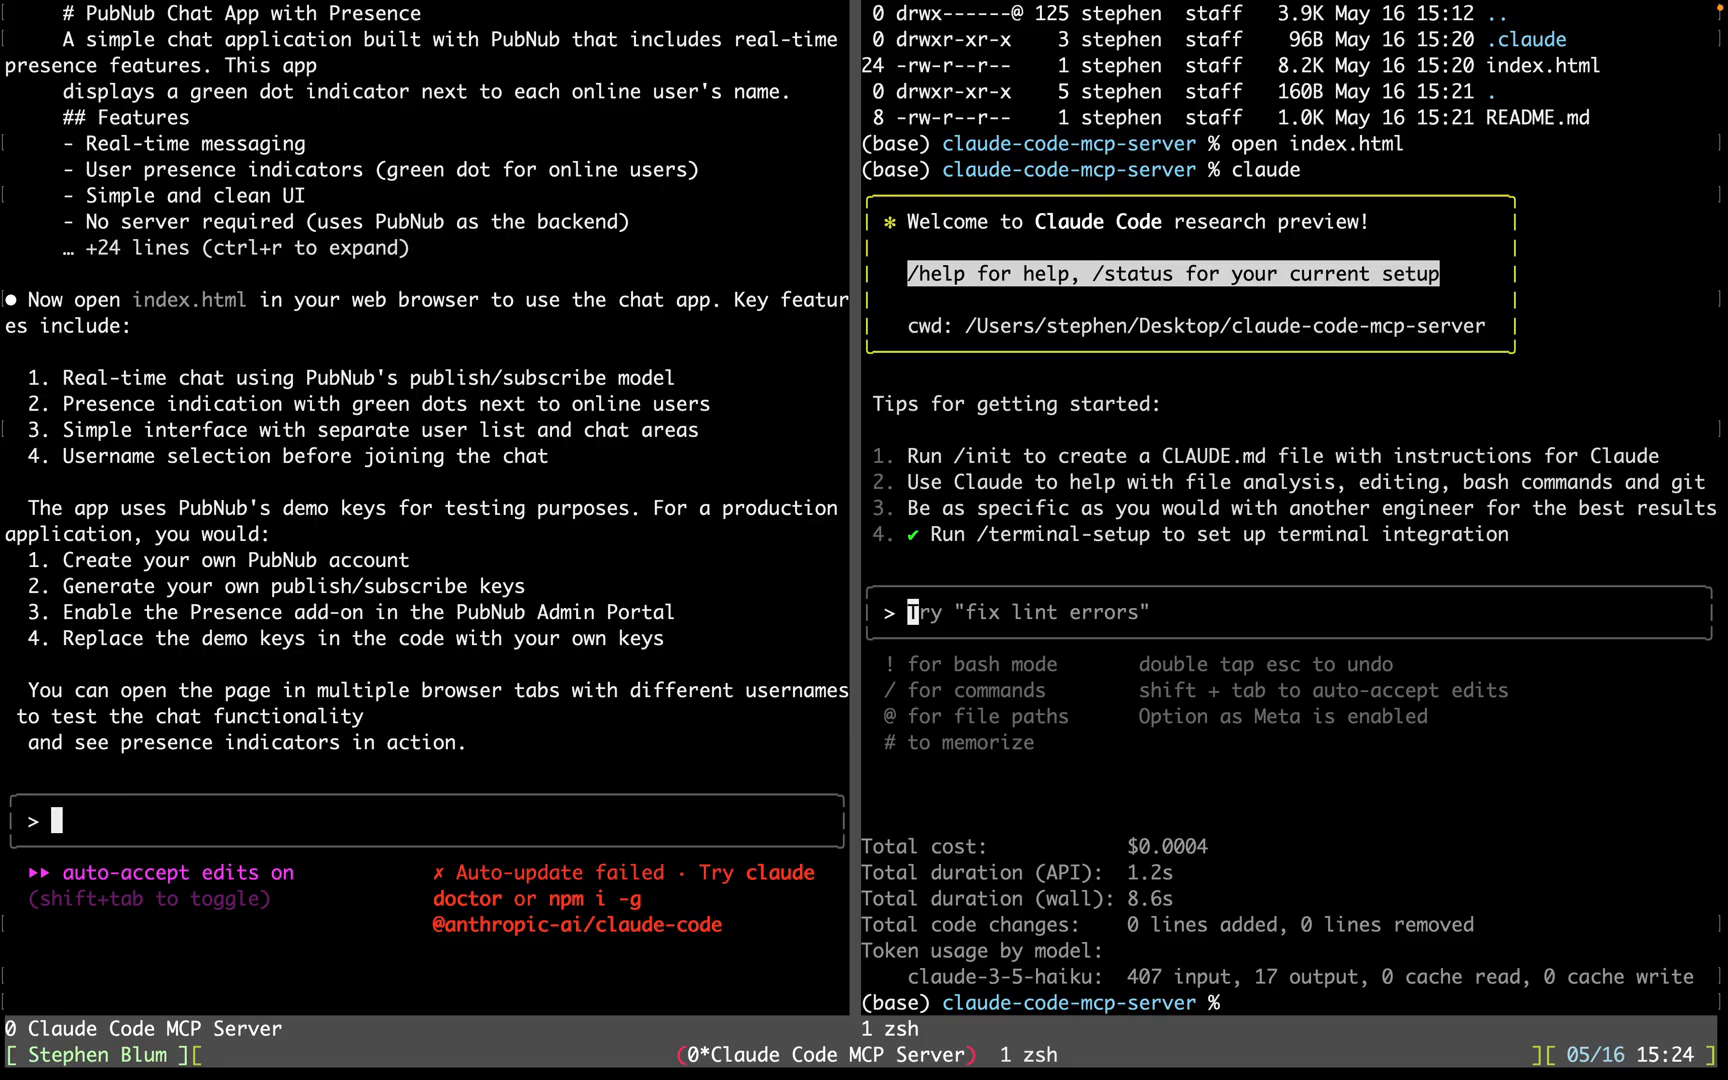
- Ask Claude to add message history so the chat window shows previous messages
text(add history to the chat window so that see)
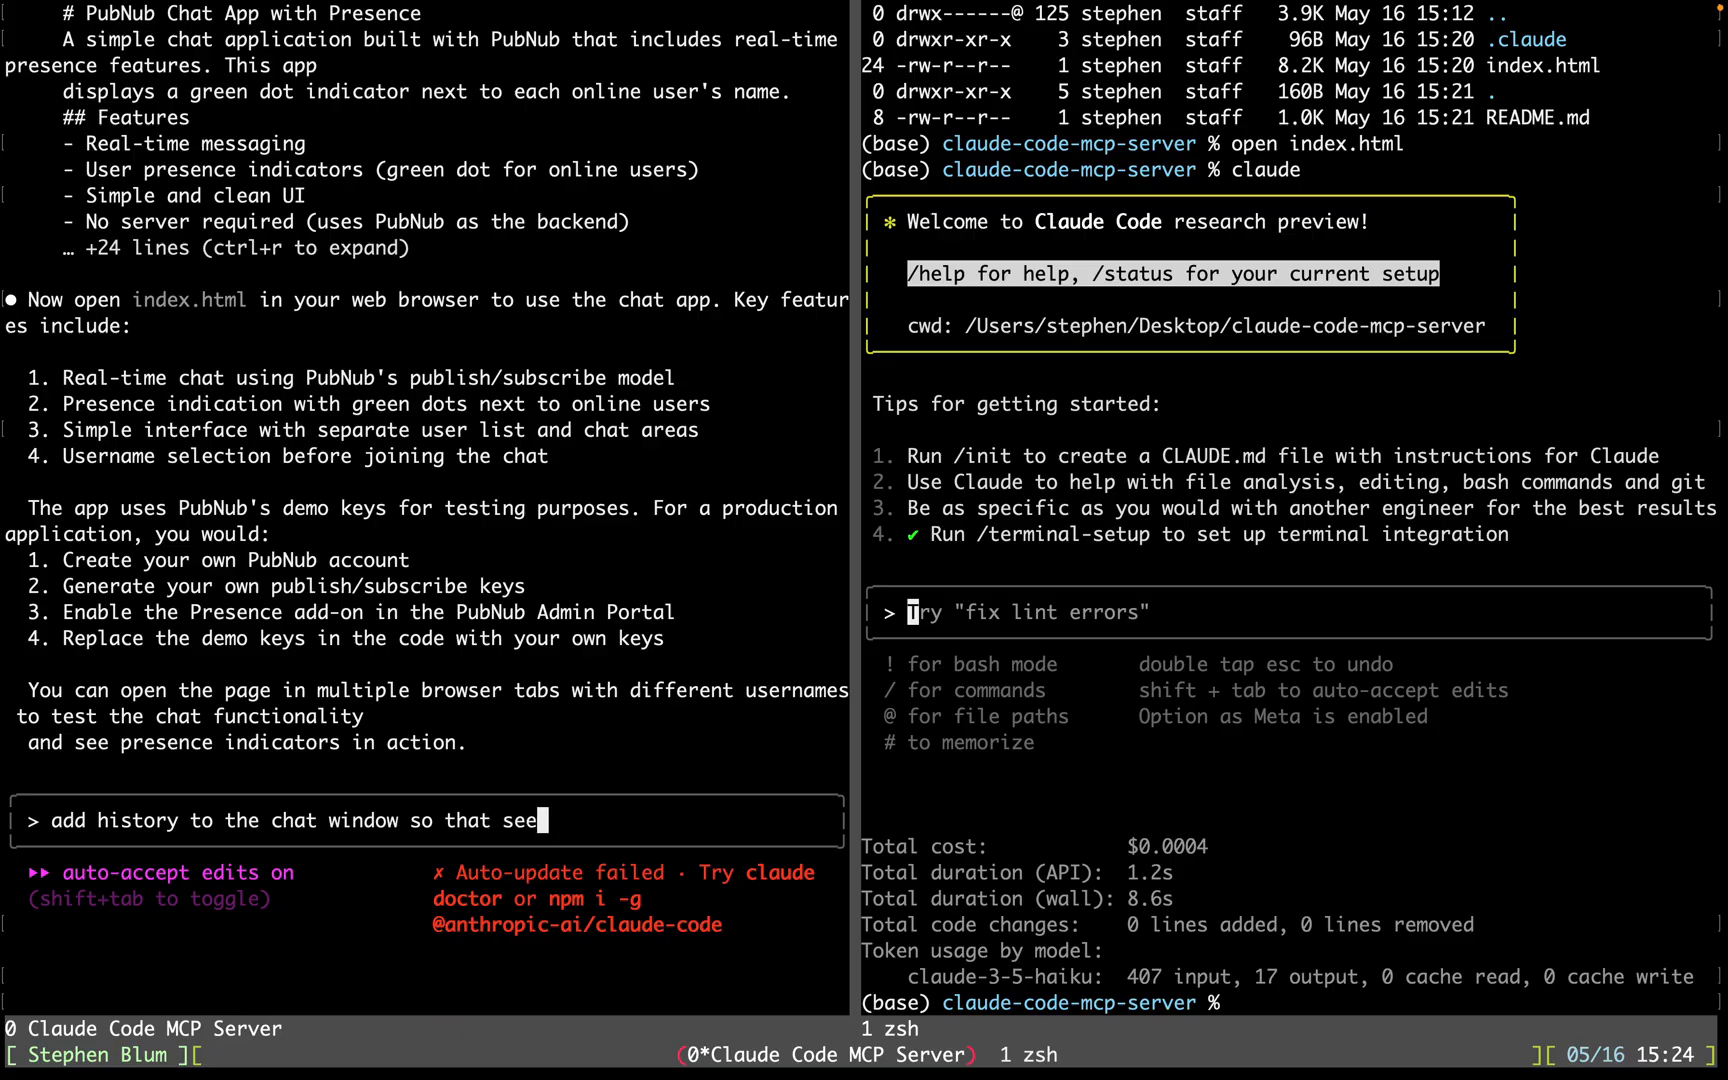
text(previous message)
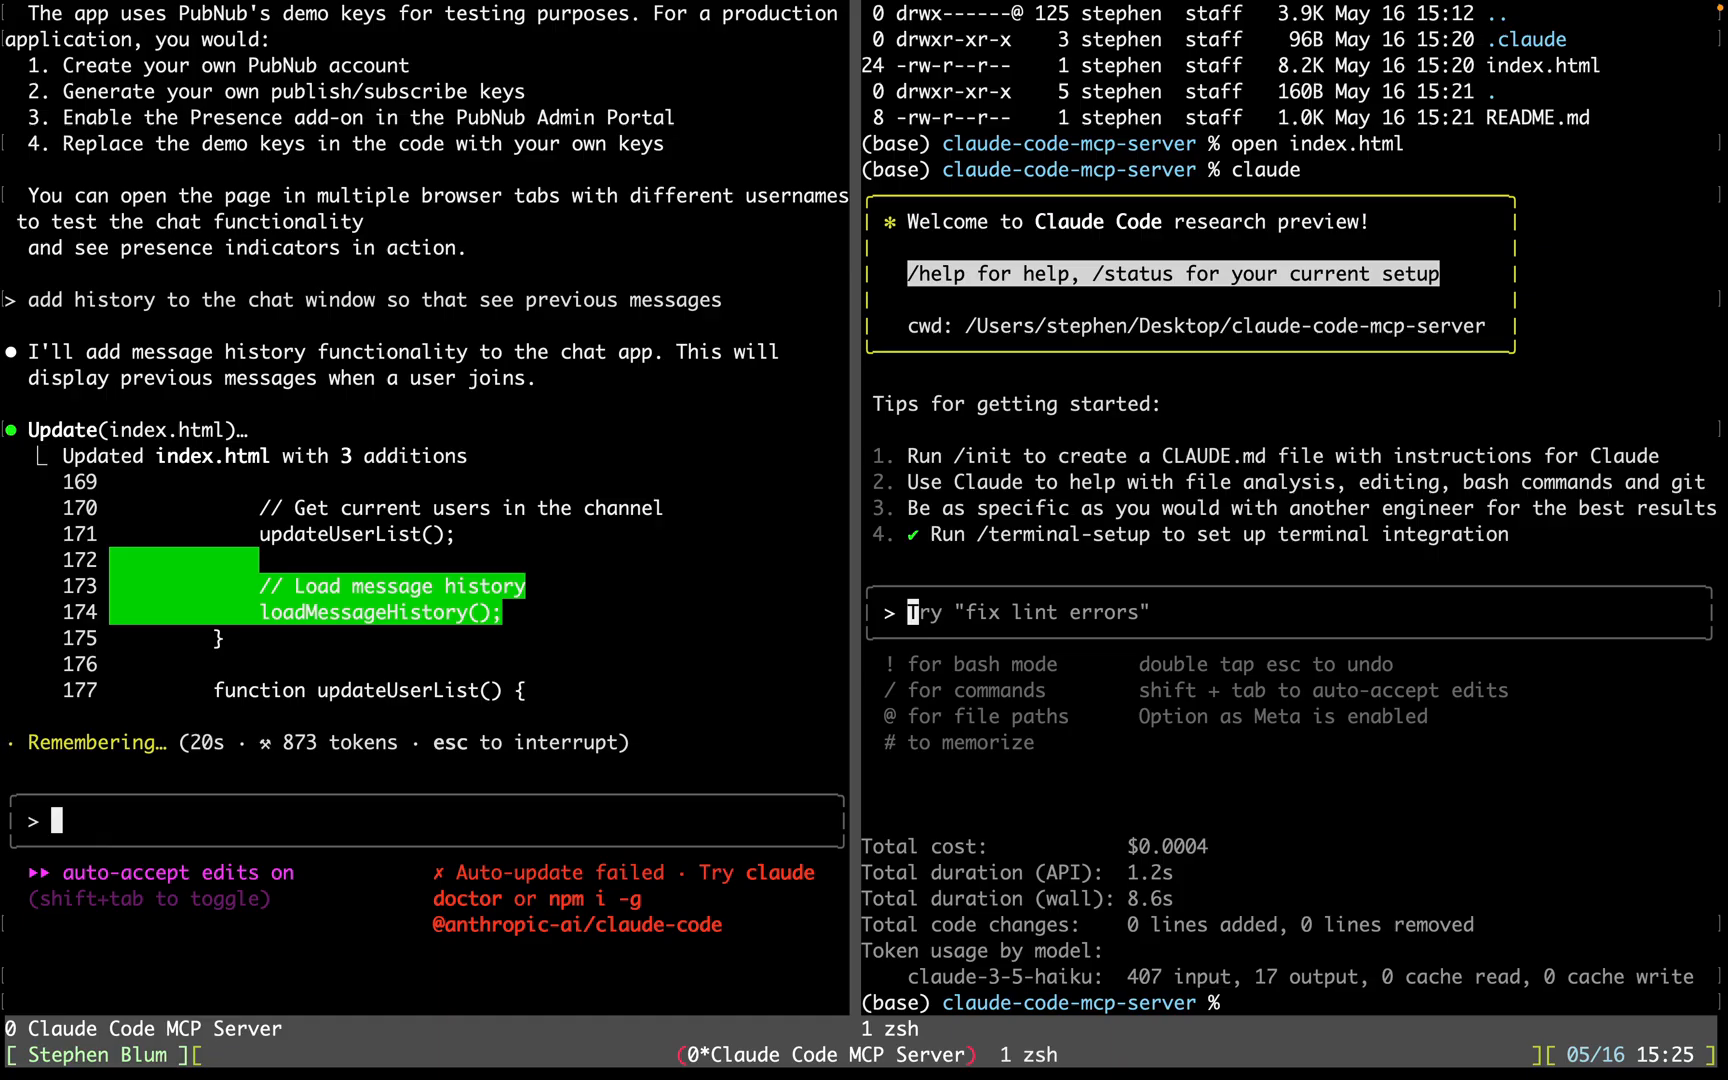
- Scroll down to follow Claude Code adding loadMessageHistory() and the message display function to index.html
scroll(down, 3)
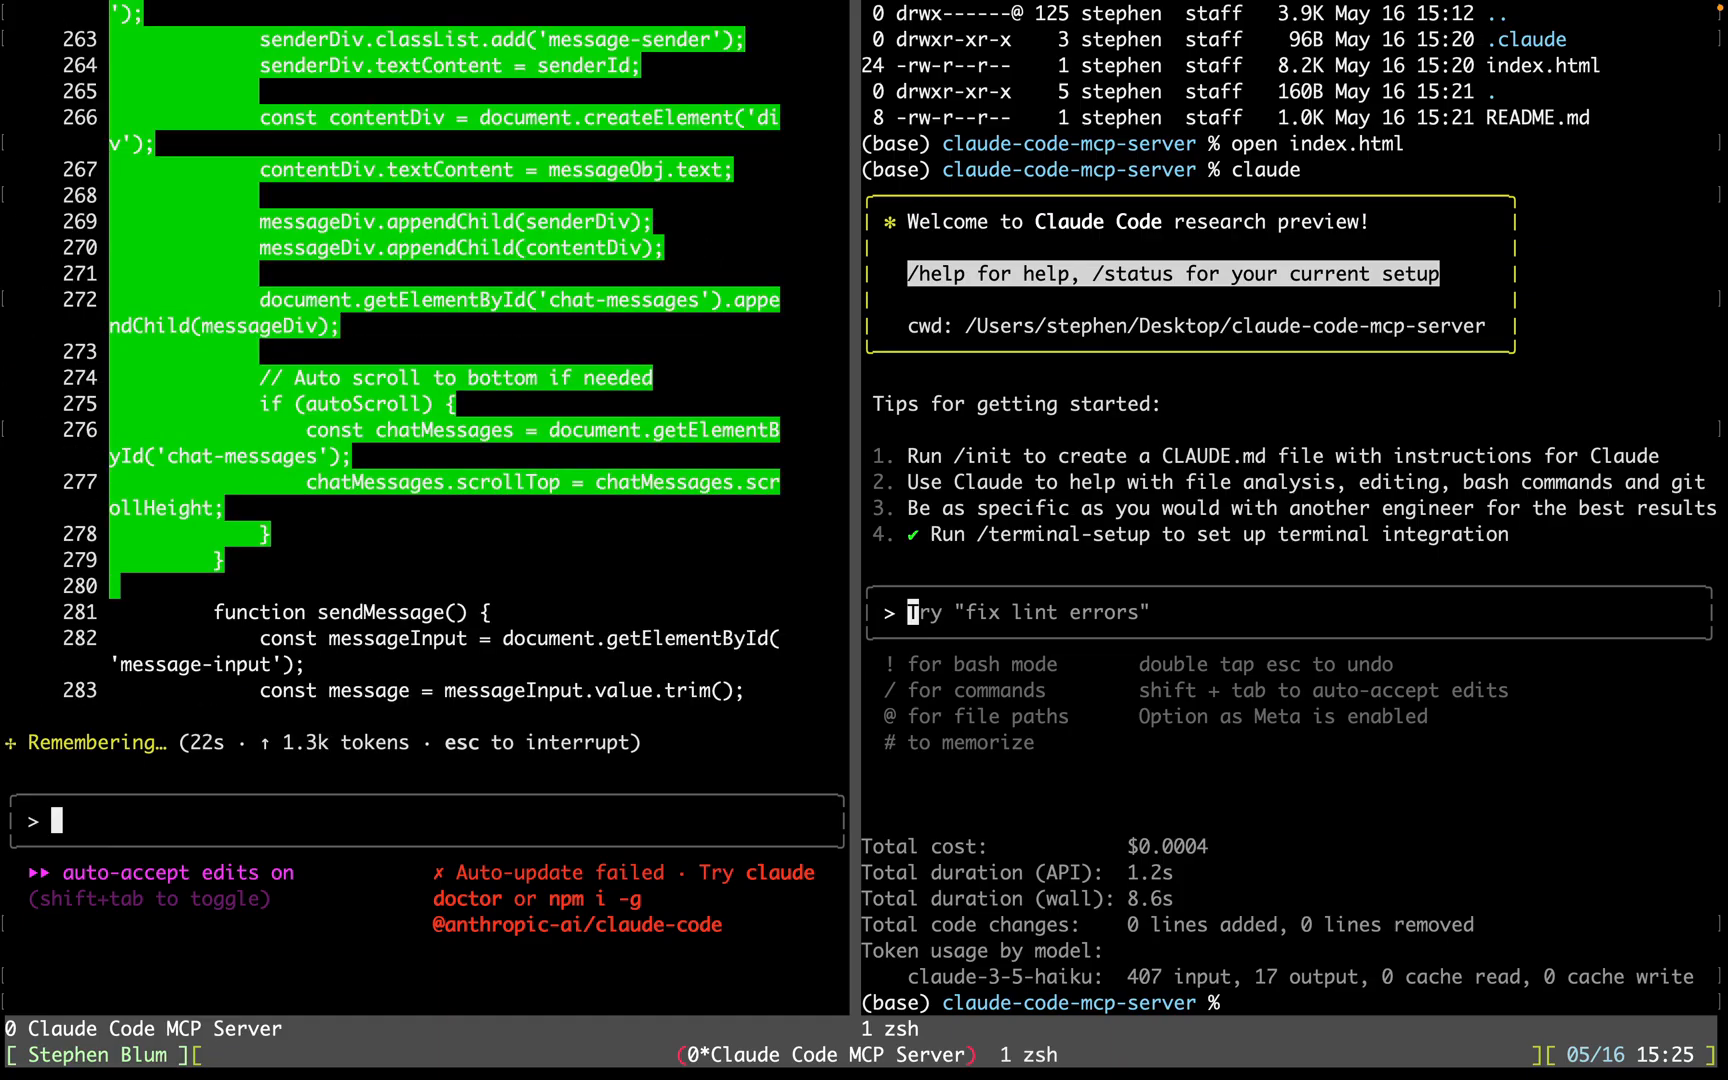